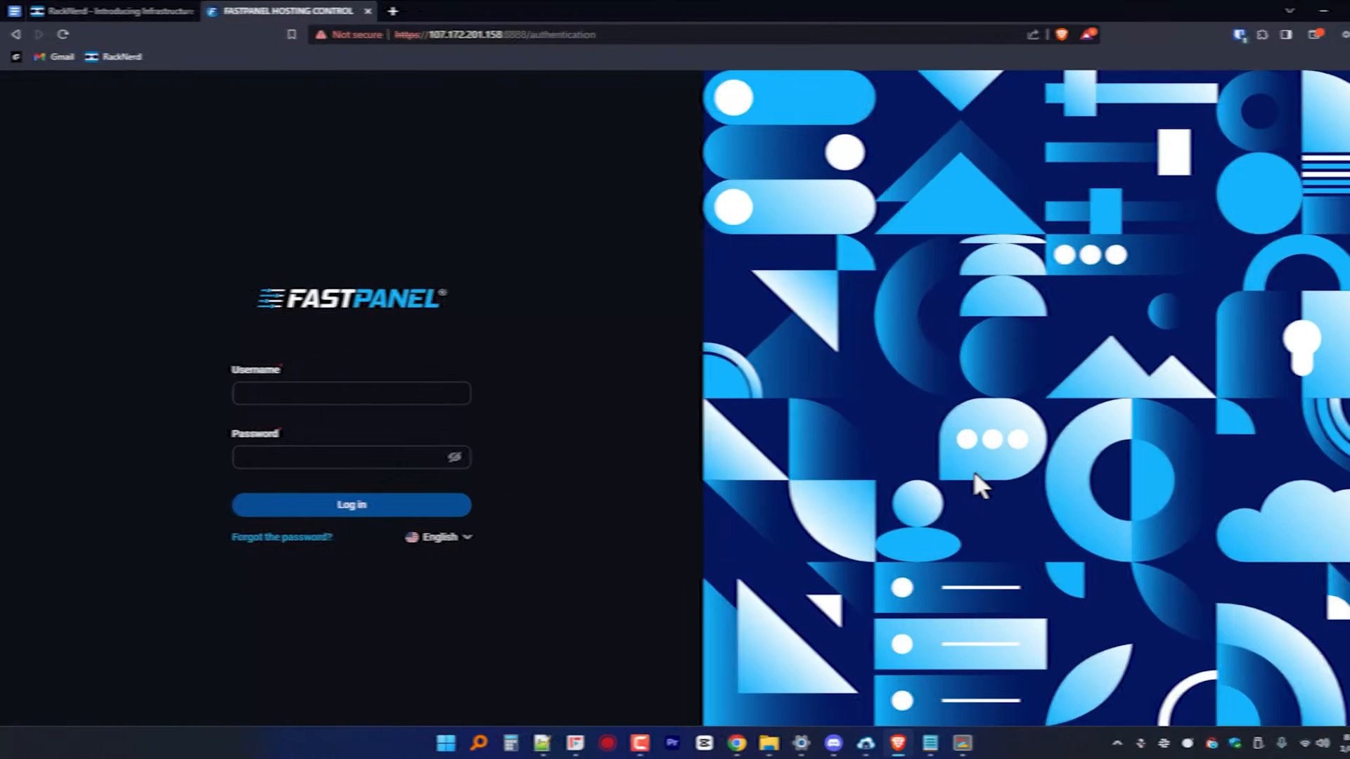
Log in to FASTPANEL as fastuser and reach the empty server dashboard.
type("fastuser")
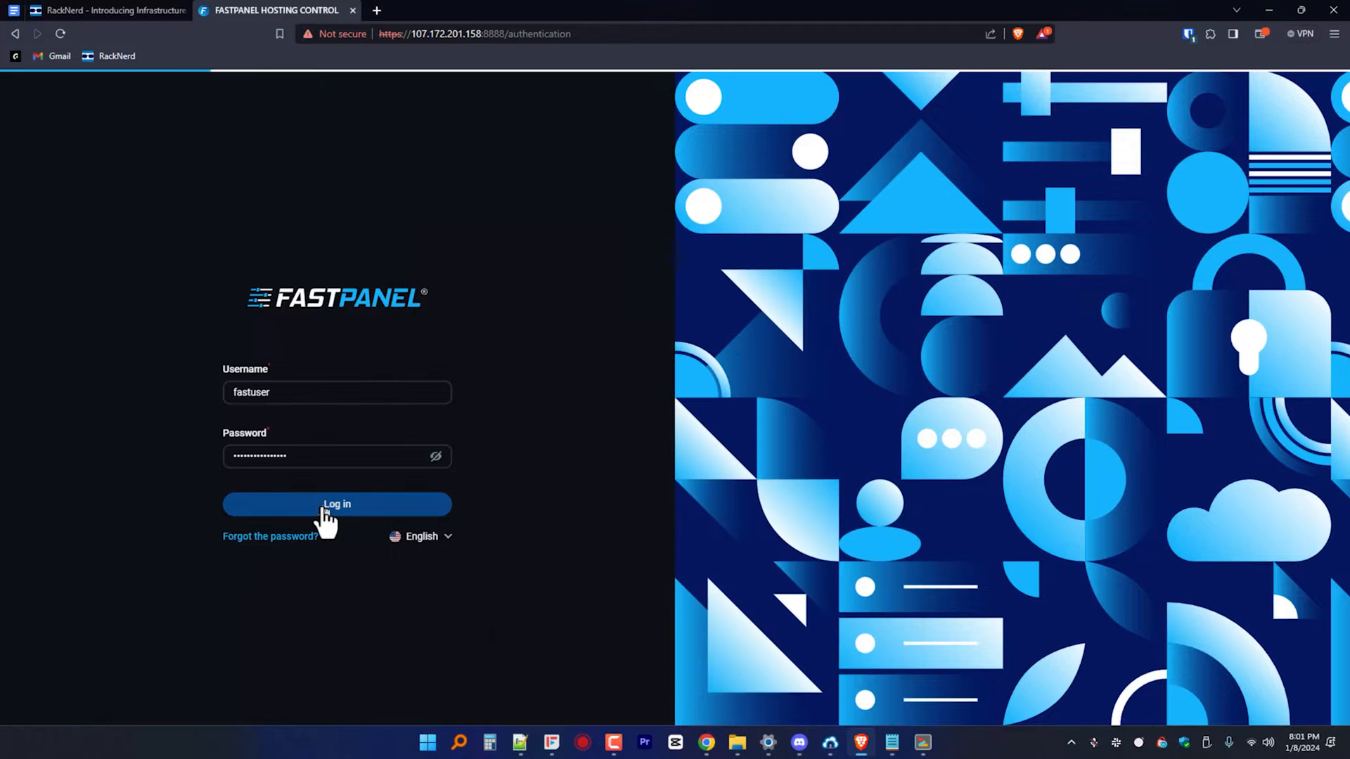
left_click(336, 503)
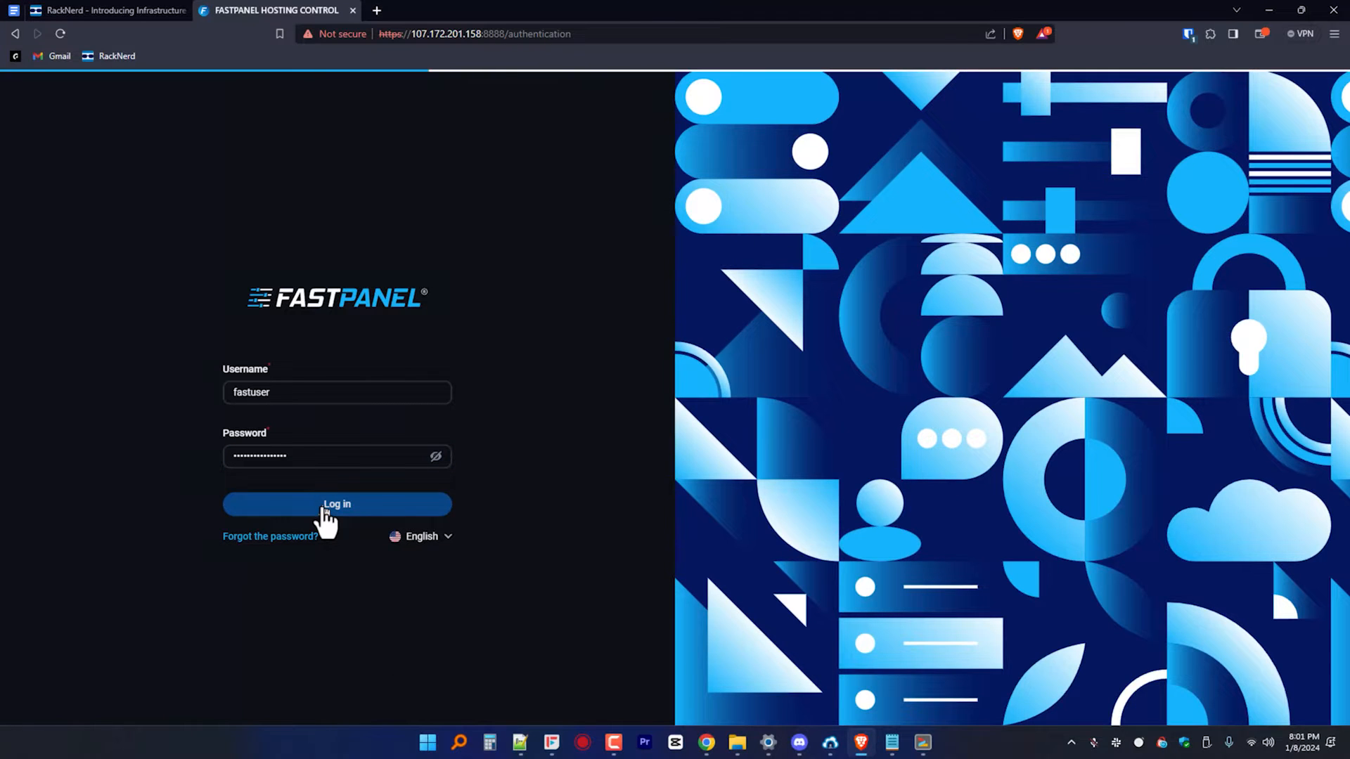
left_click(336, 503)
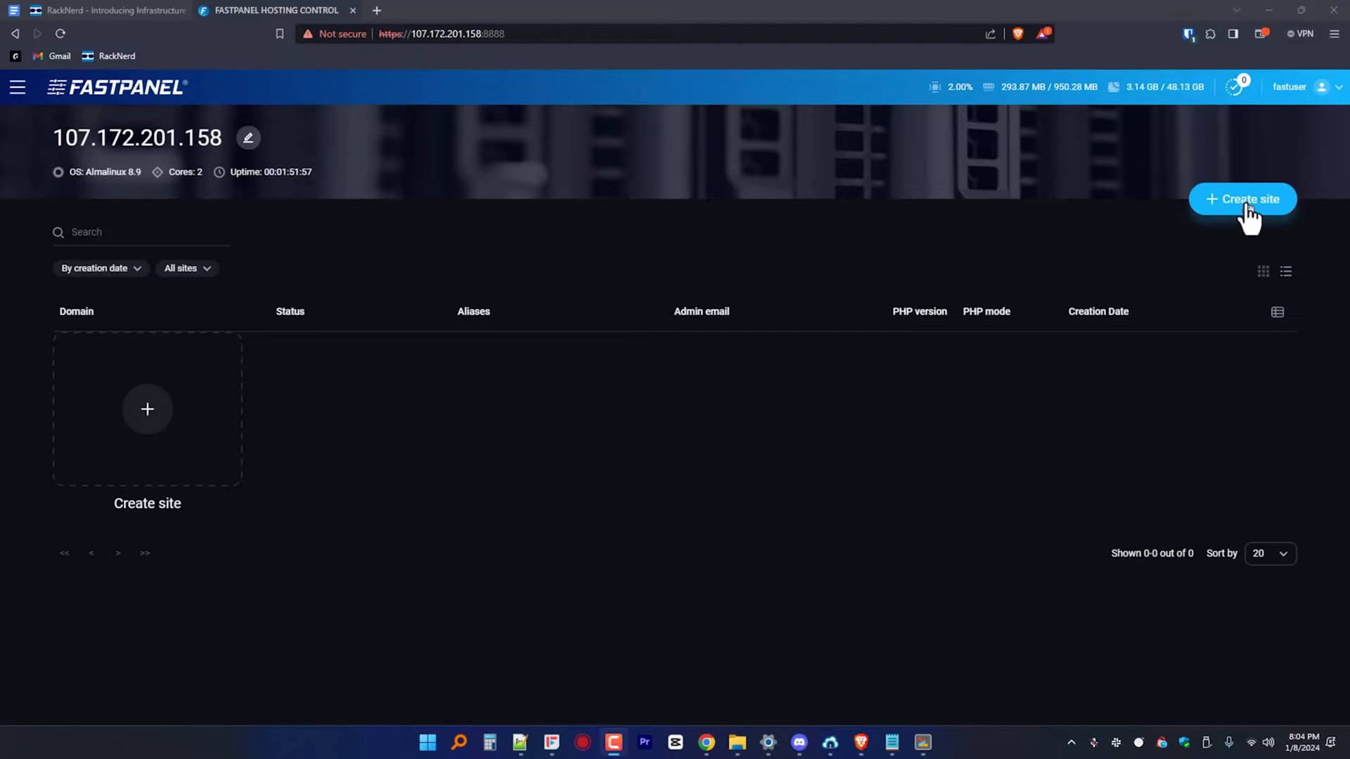
Start a CMS-based site for nichewebsite.pro with www alias and email domain, continuing to CMS choice.
left_click(1242, 198)
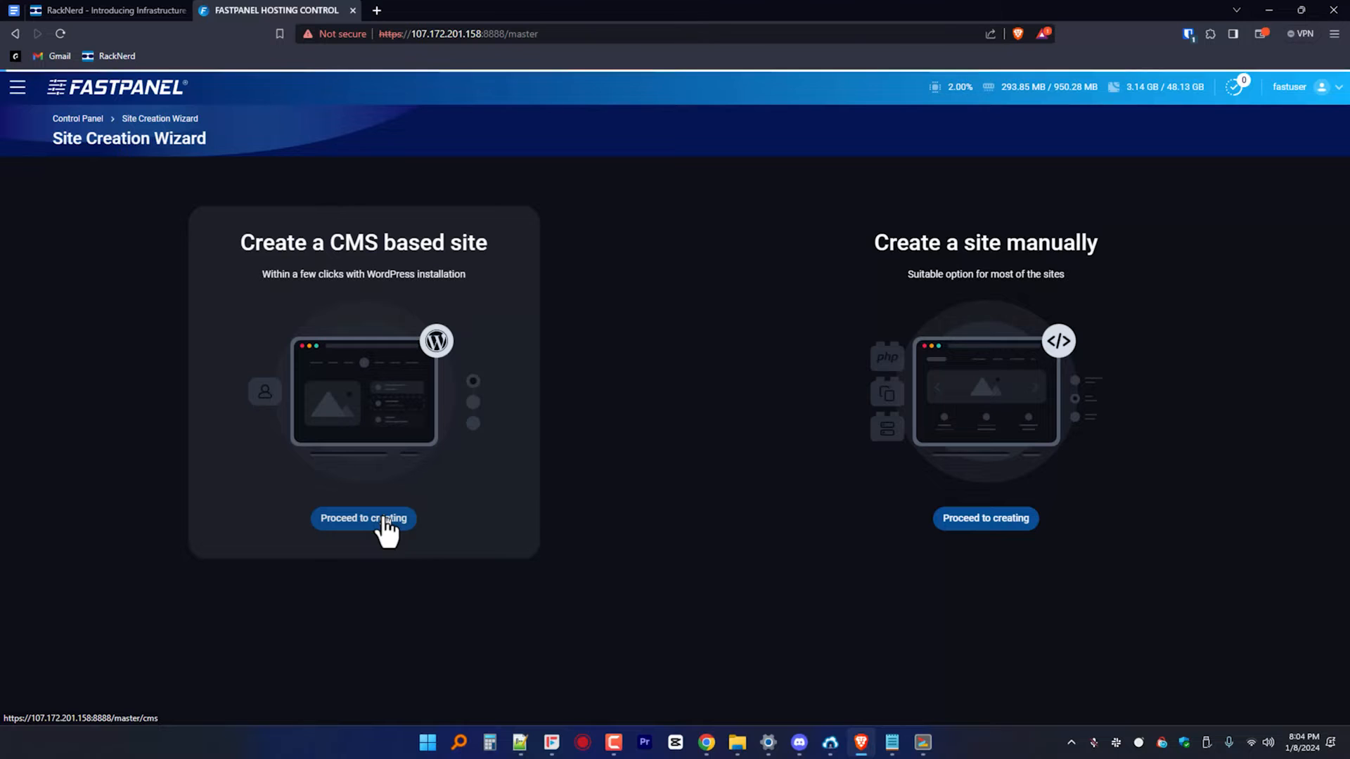
left_click(362, 519)
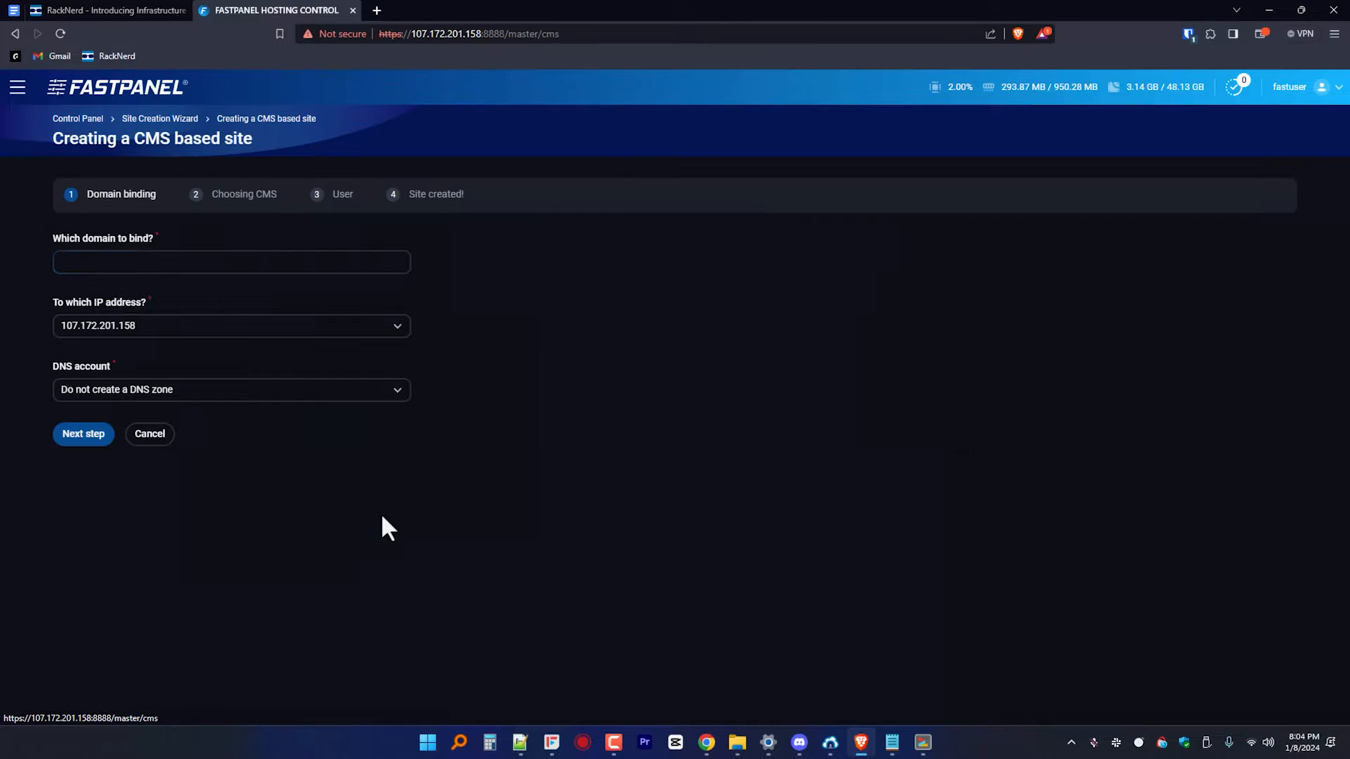
left_click(230, 262)
type("nichewebsite.pro")
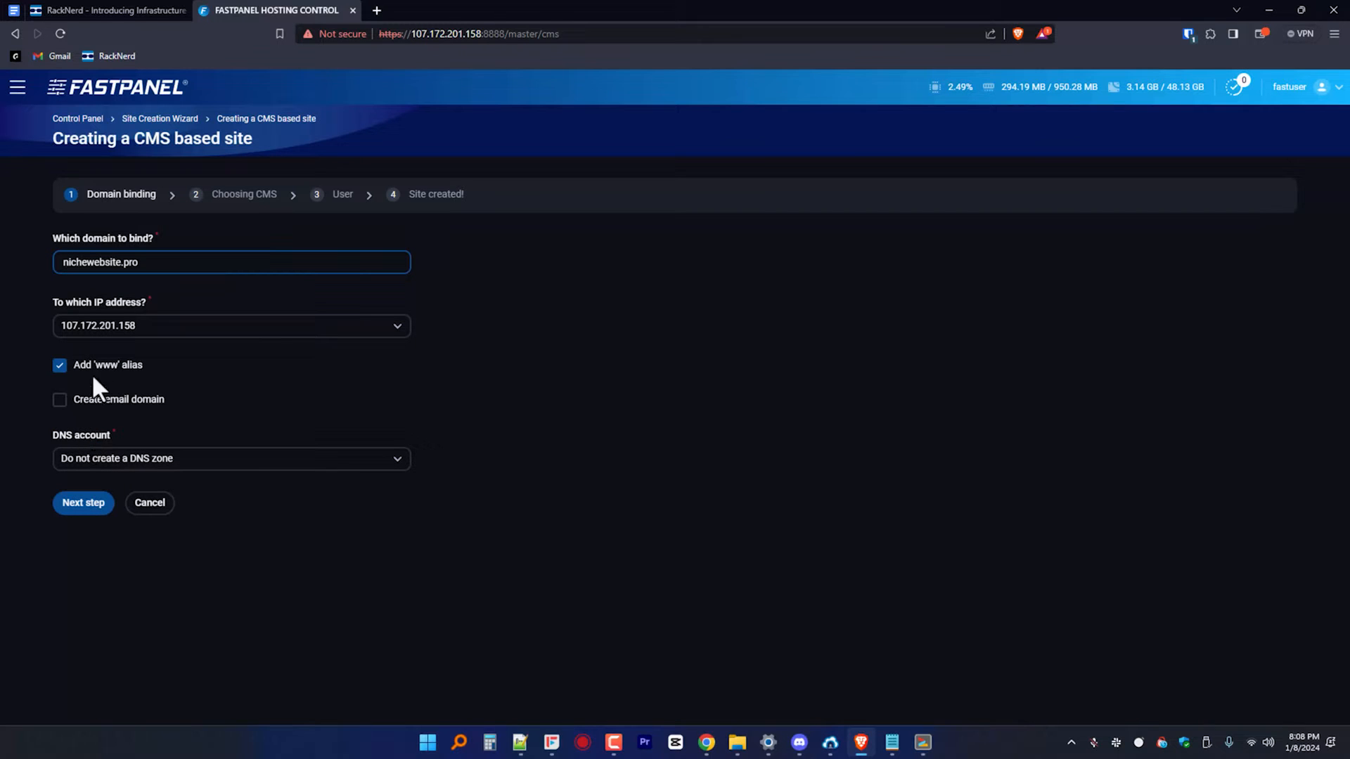
mouse_move(94, 418)
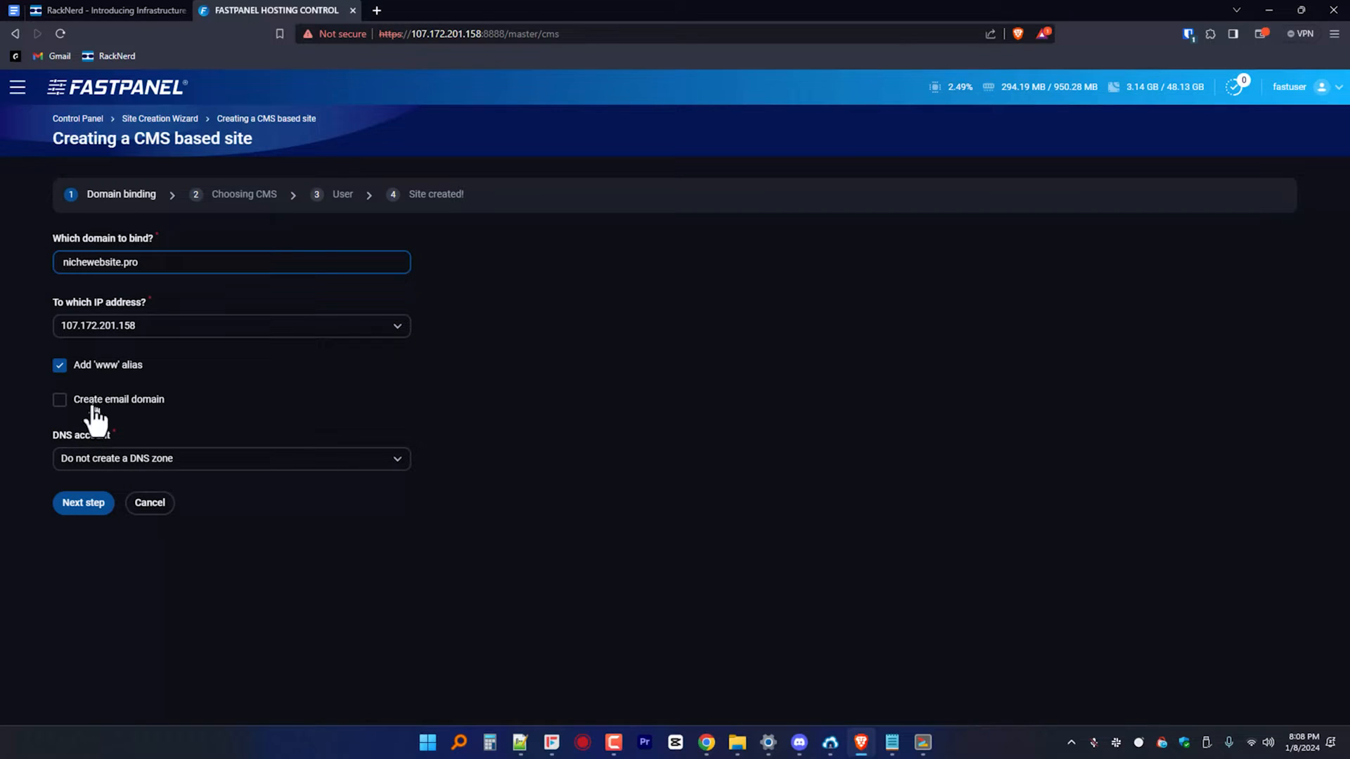
left_click(59, 400)
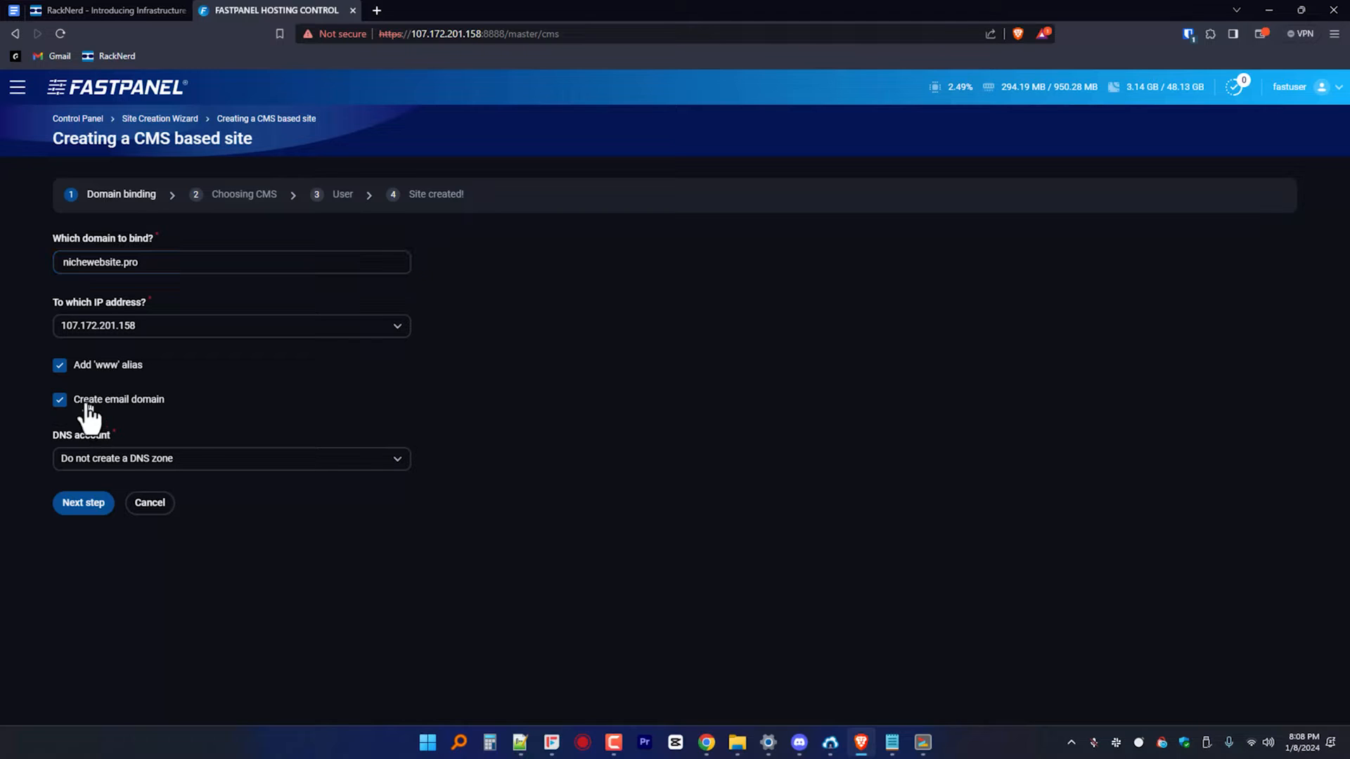
left_click(83, 503)
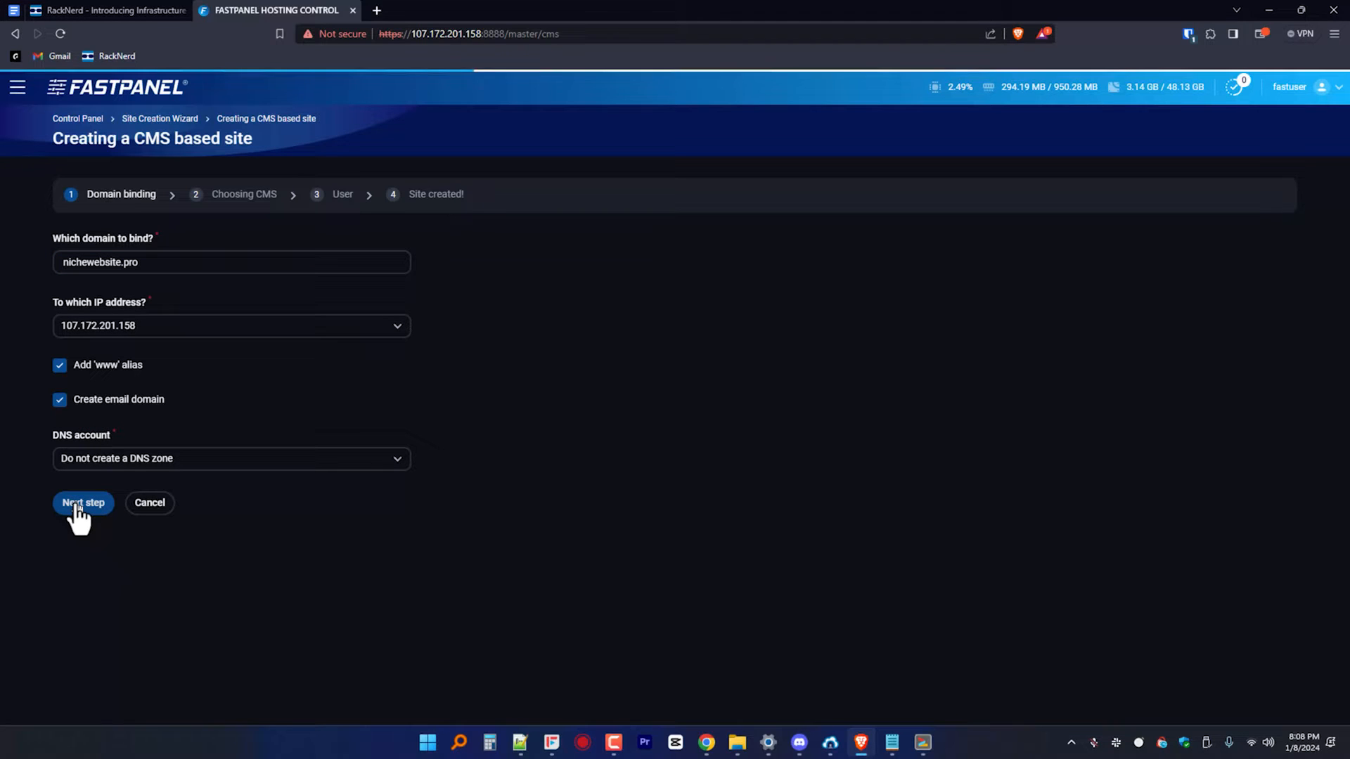
left_click(83, 503)
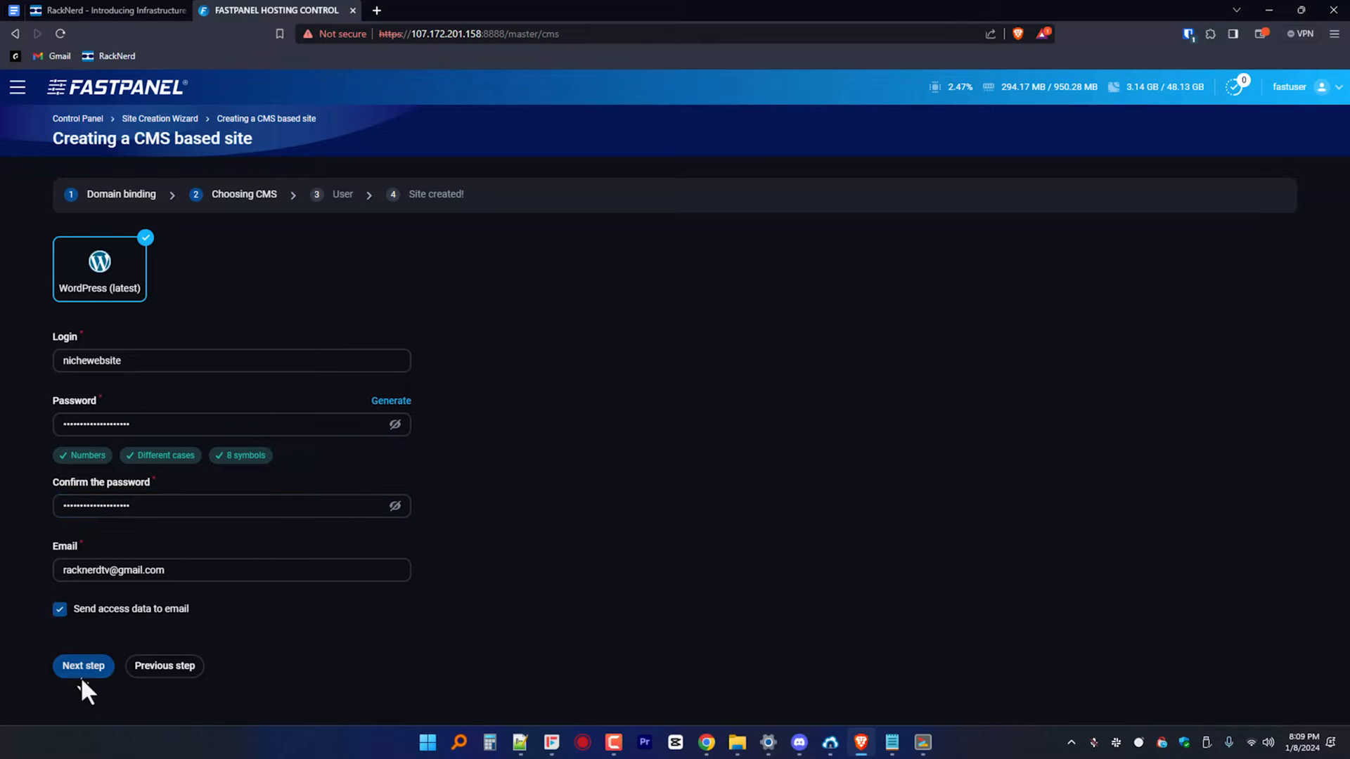
Create a new system user as site owner with matching passwords and finish creating nichewebsite.pro.
left_click(83, 665)
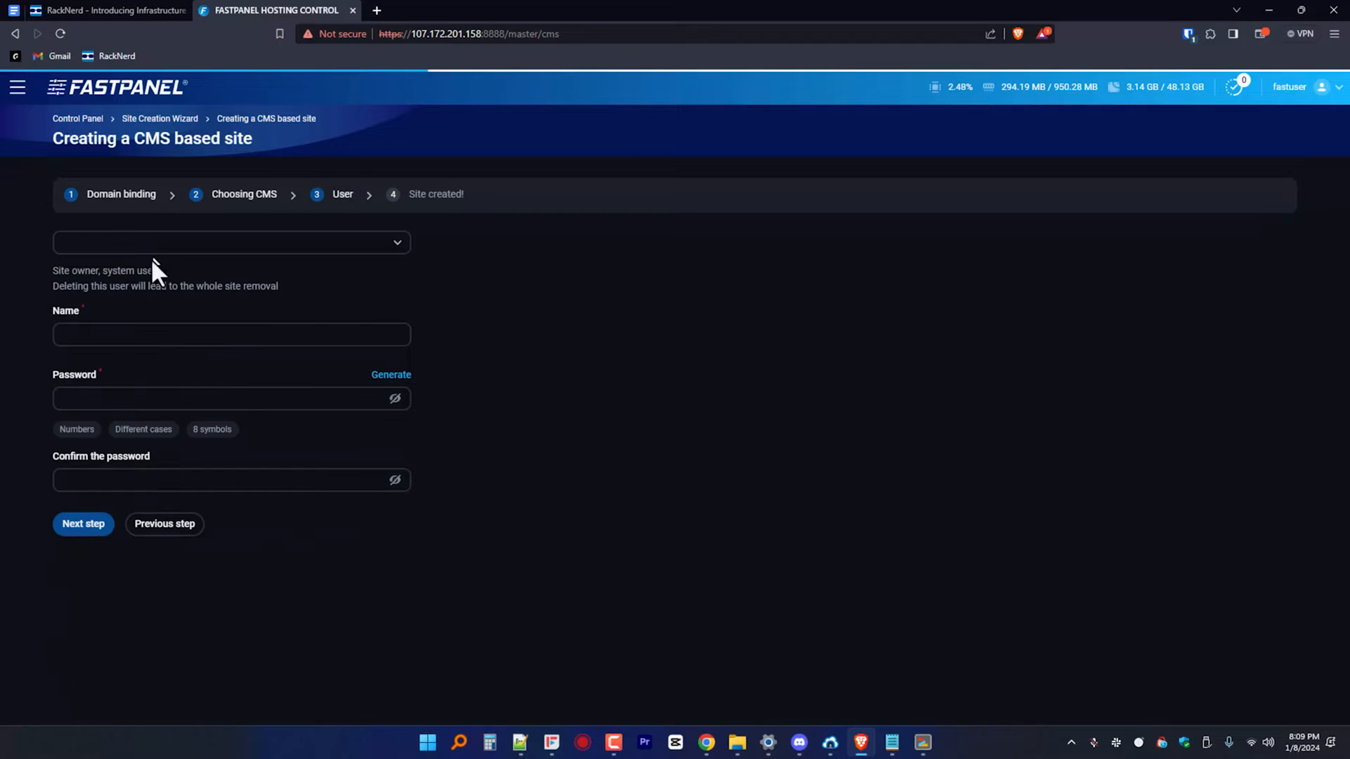
left_click(231, 242)
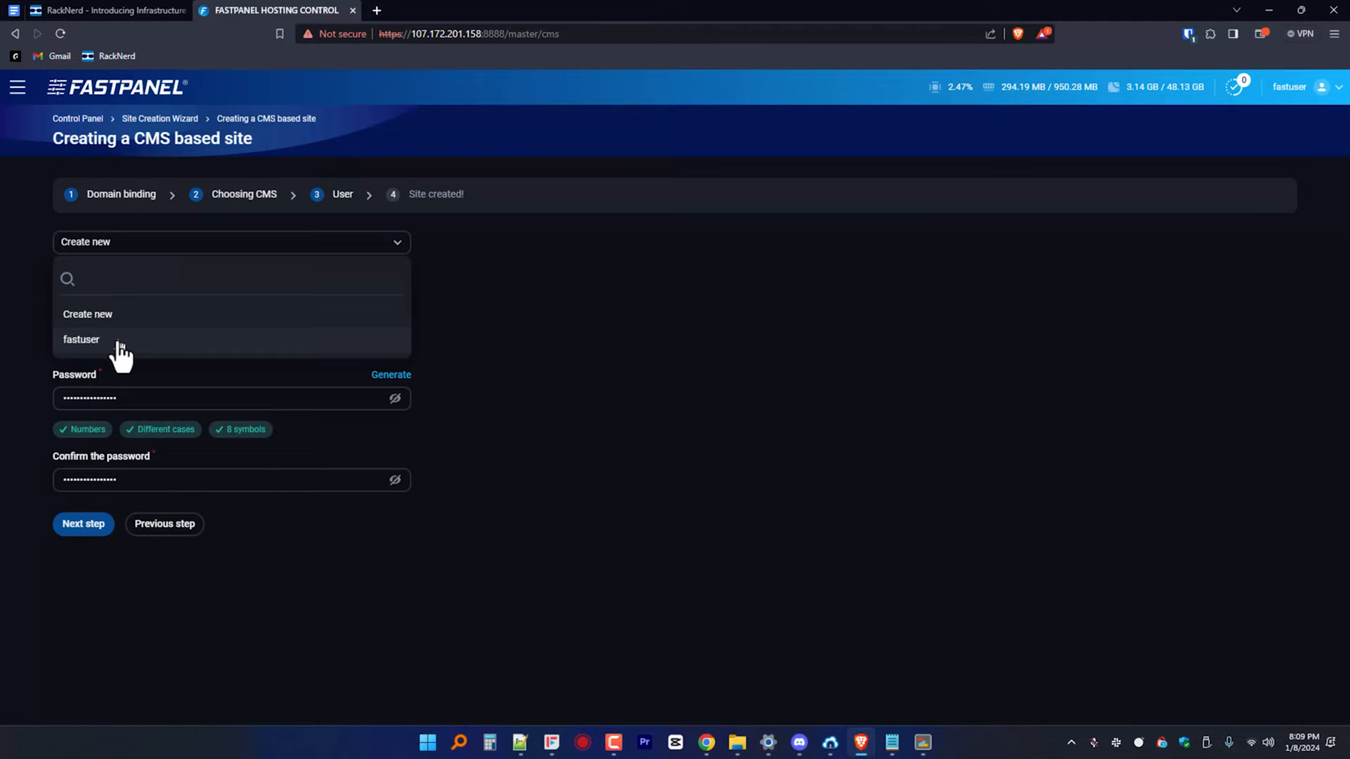
left_click(81, 339)
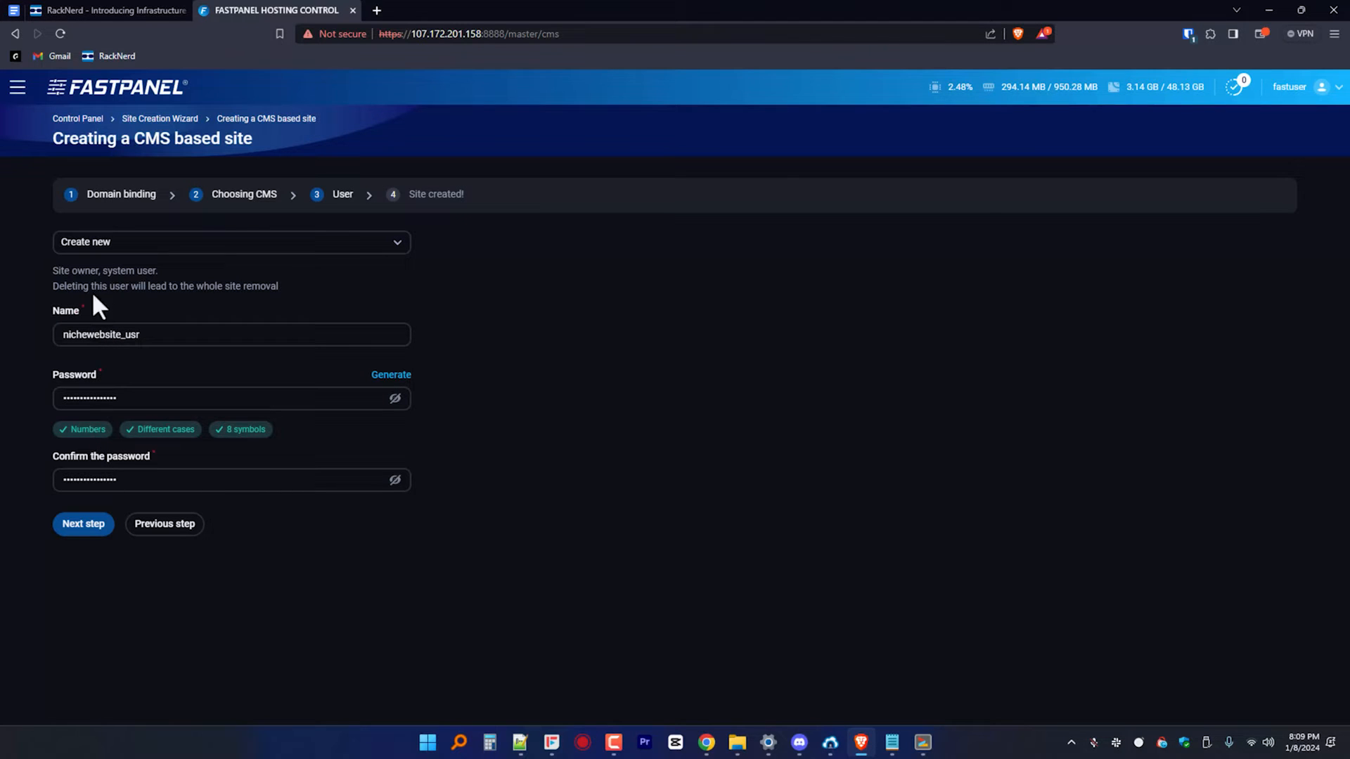
left_click(230, 242)
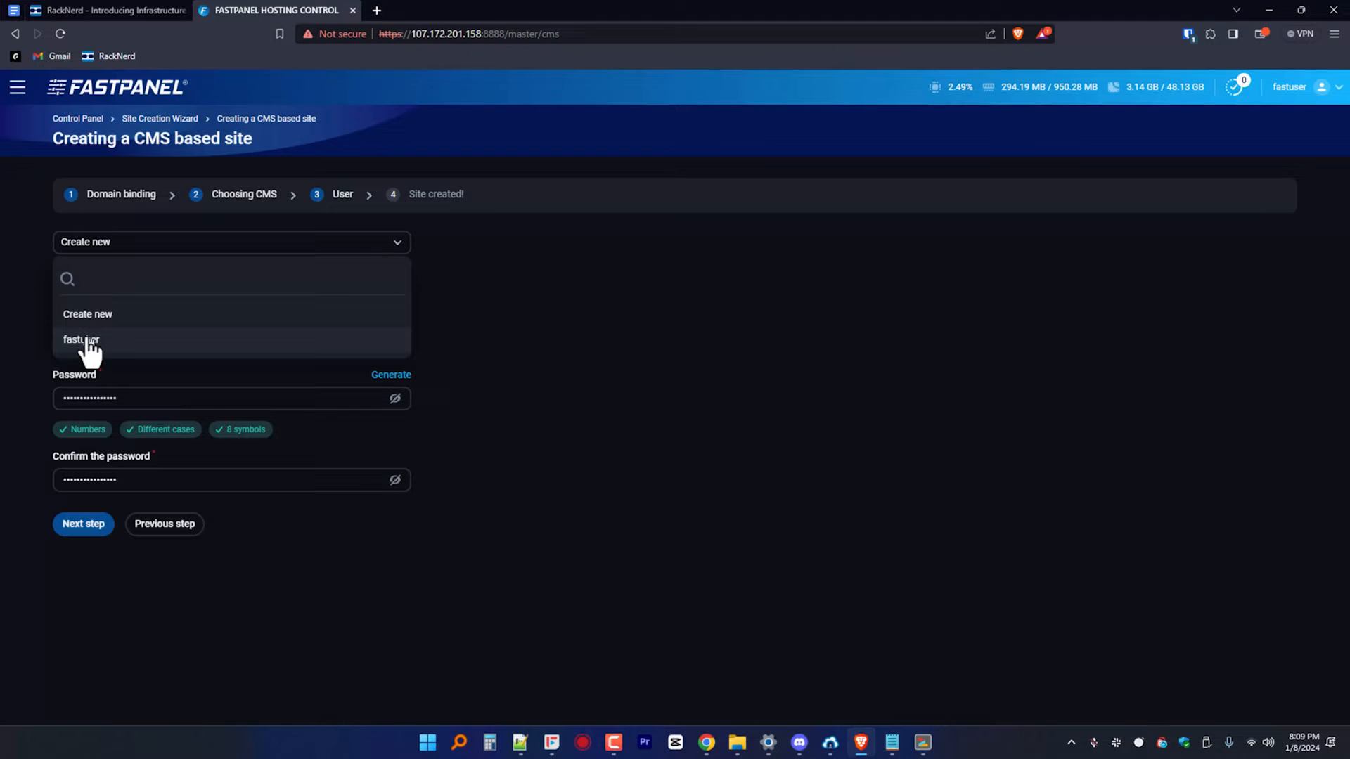
left_click(81, 339)
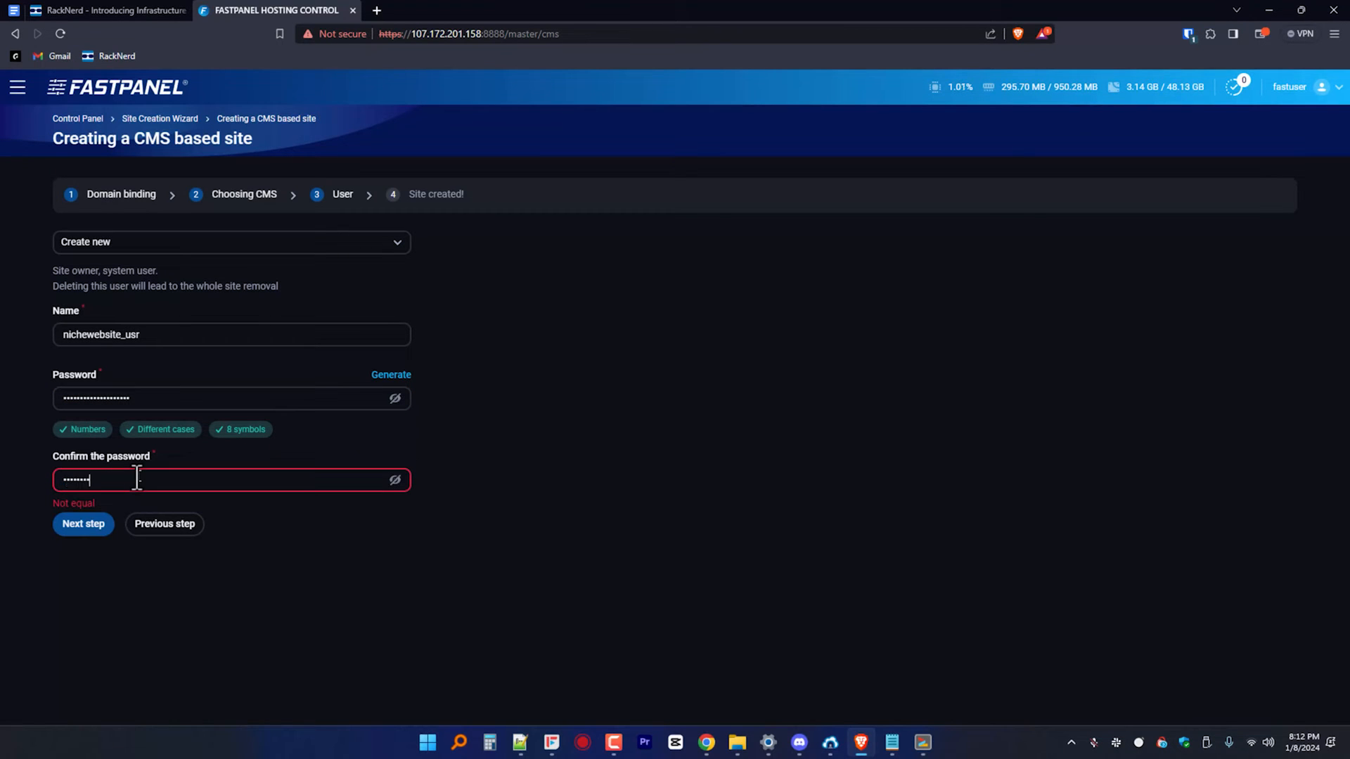
left_click(83, 523)
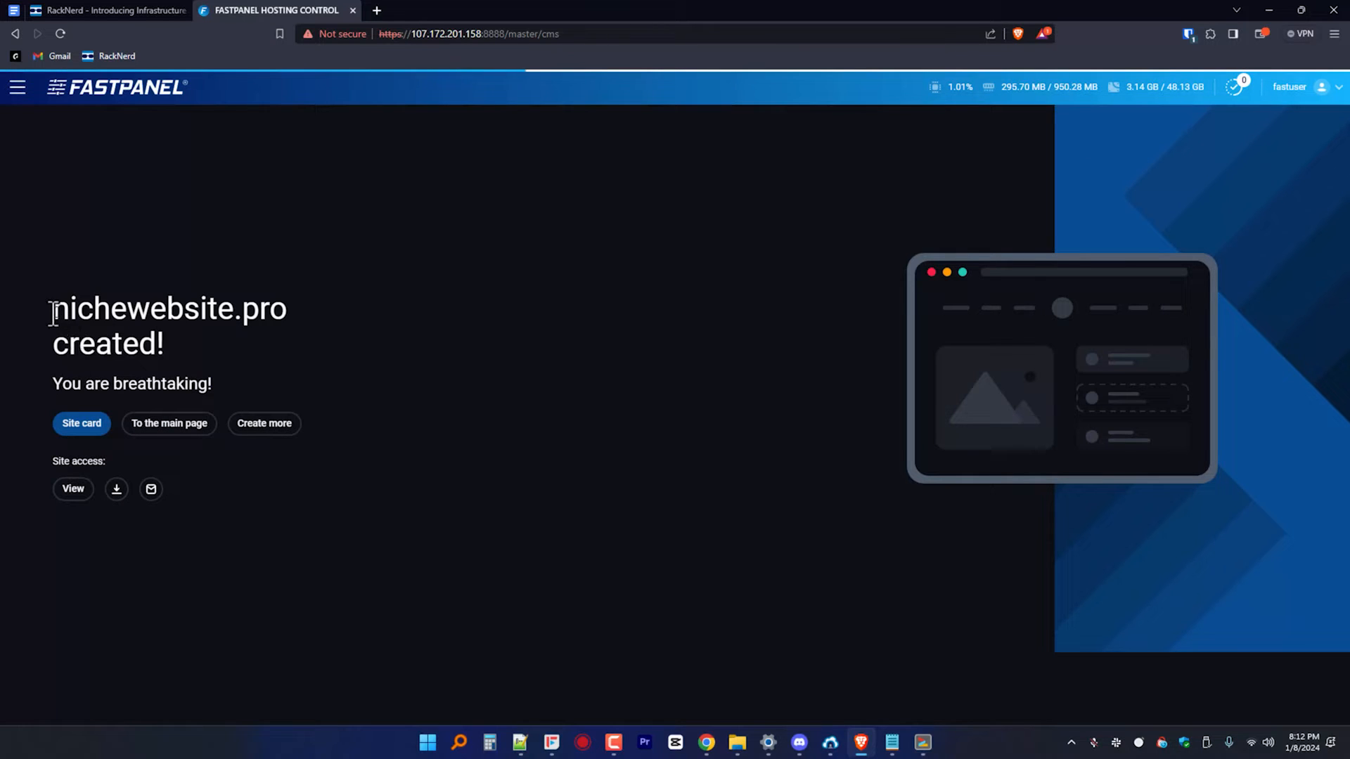
Select the new nichewebsite.pro domain name to open its WordPress login page.
left_click_drag(50, 308, 213, 383)
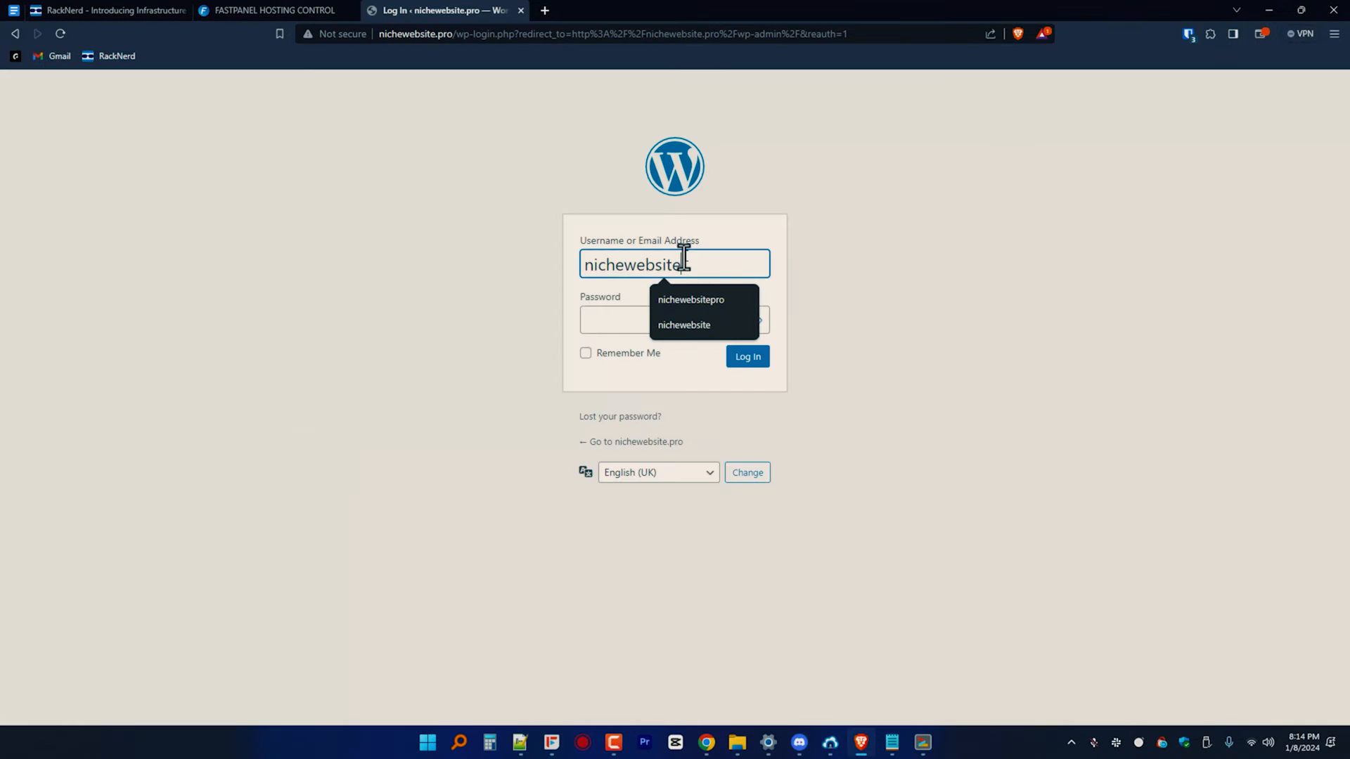
Log in to the nichewebsite.pro WordPress admin, then return to the FASTPANEL sites list.
left_click(684, 325)
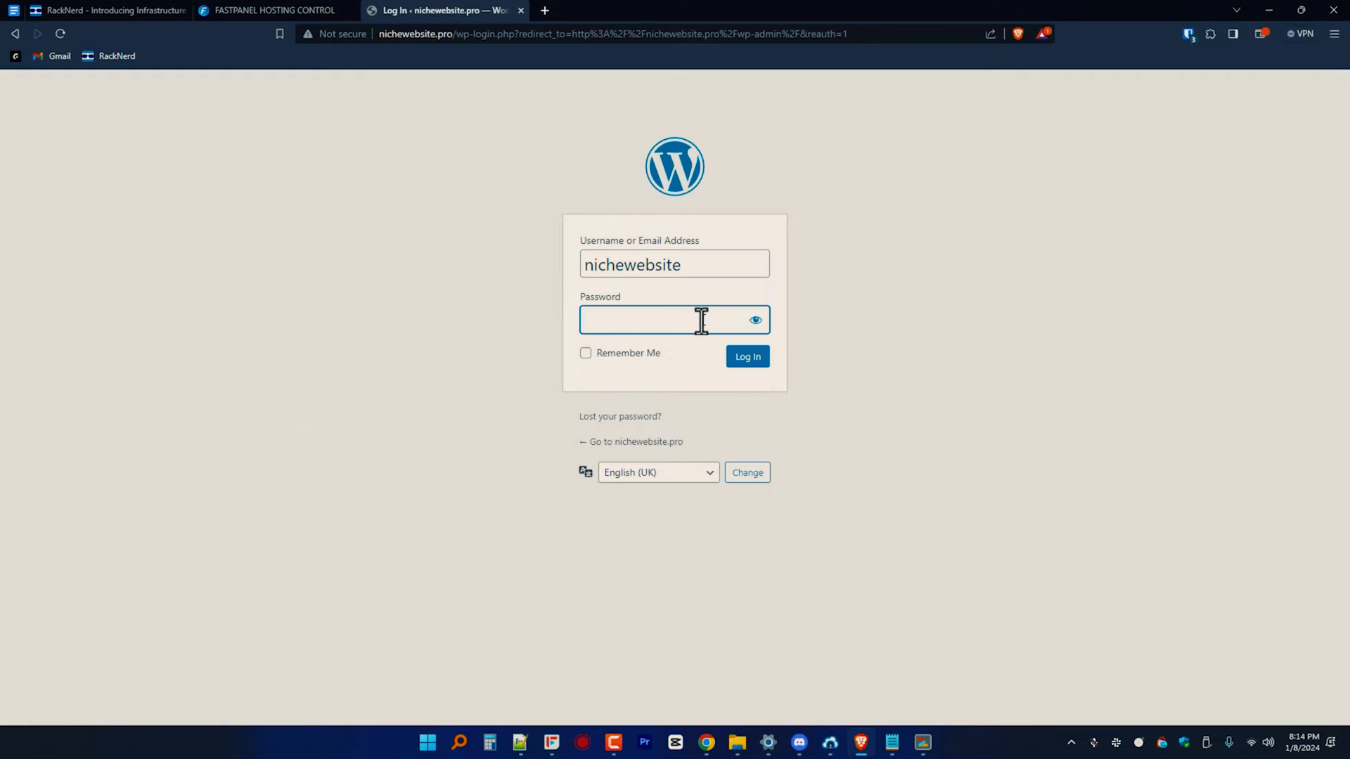
left_click(746, 355)
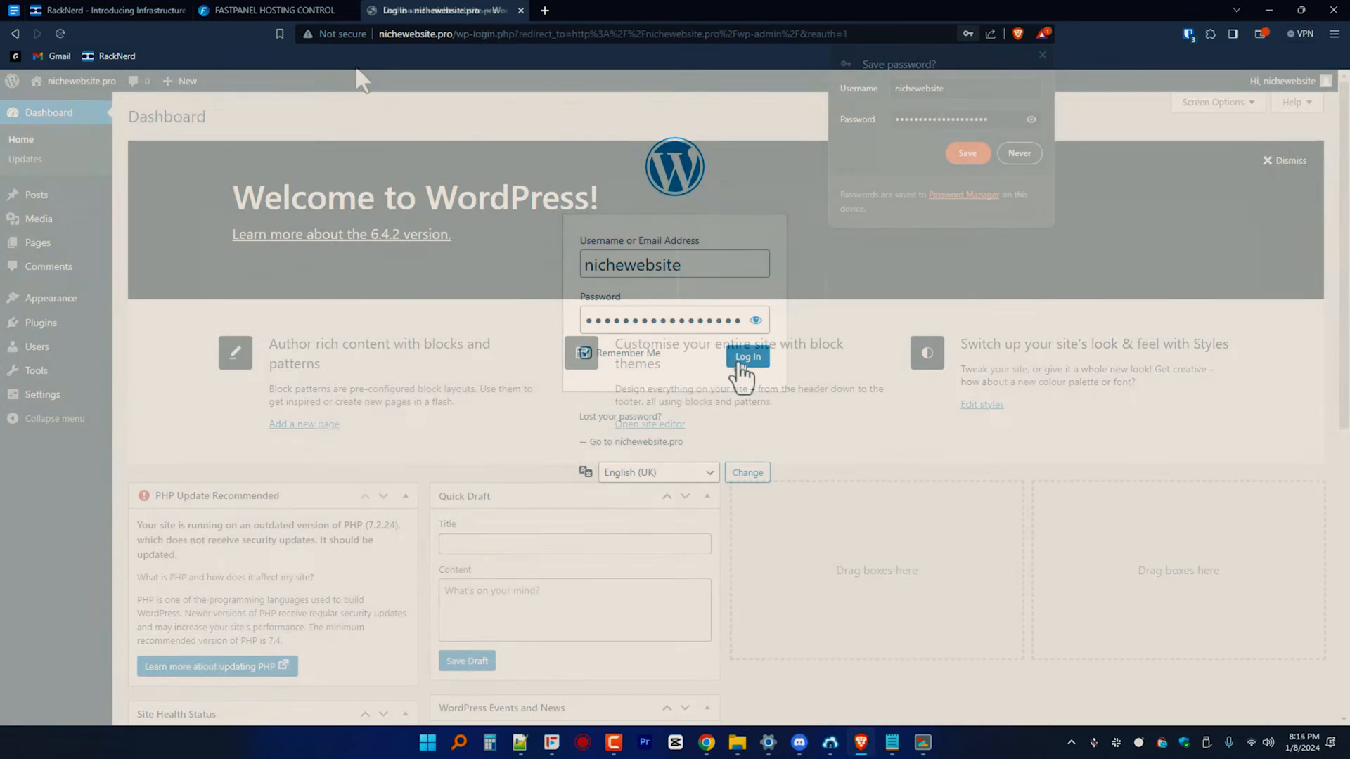
left_click(747, 356)
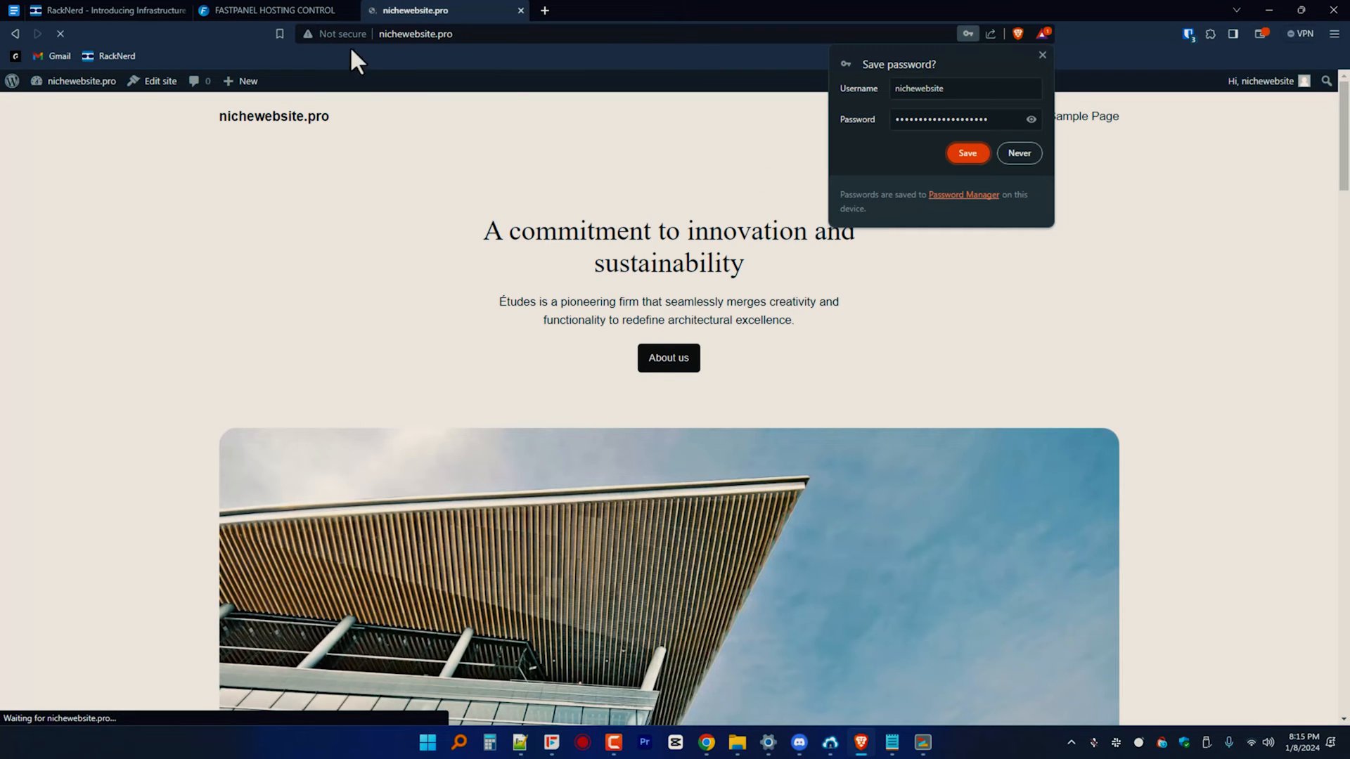
left_click(271, 10)
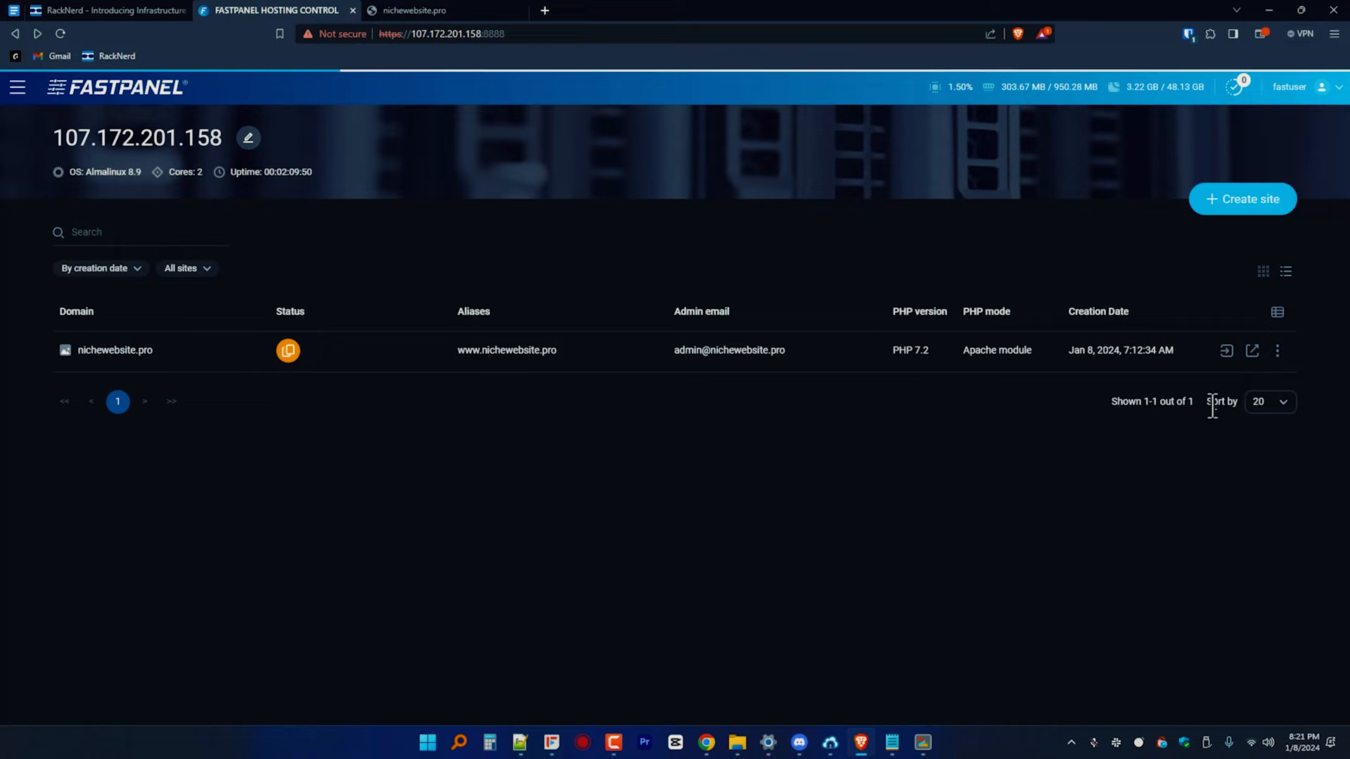
Open nichewebsite.pro's management page and its SSL certificates section under Site managing.
left_click(114, 350)
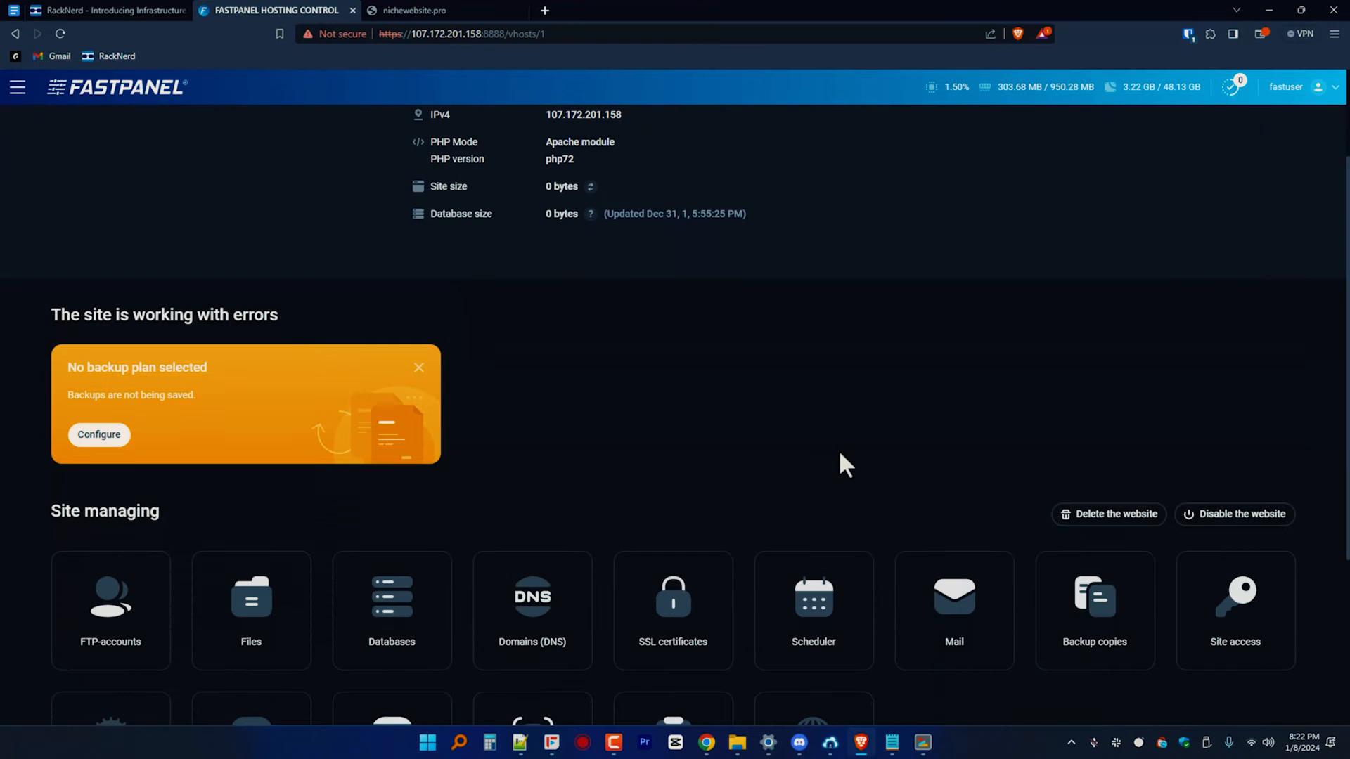
scroll("down", 3)
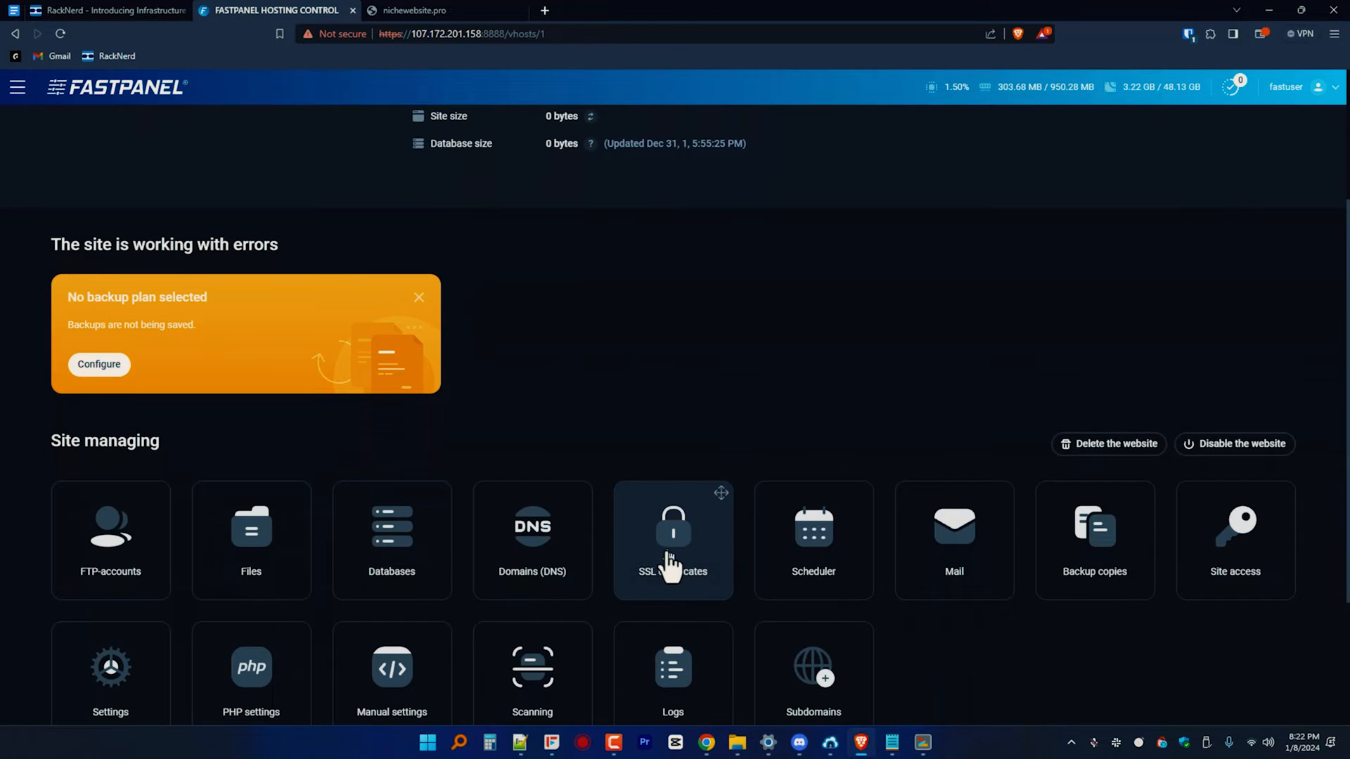
left_click(672, 540)
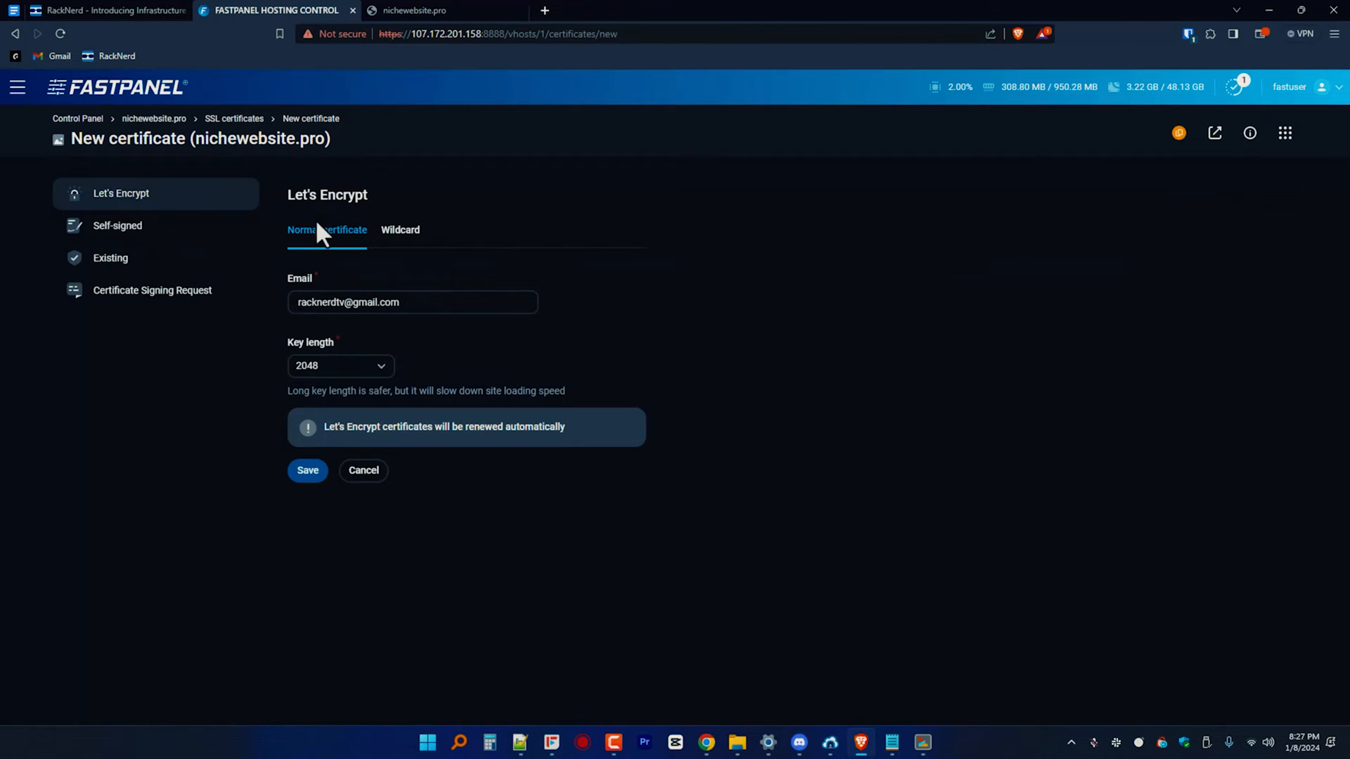
Request a normal Let's Encrypt certificate with the default email and 2048-bit key length.
left_click(400, 229)
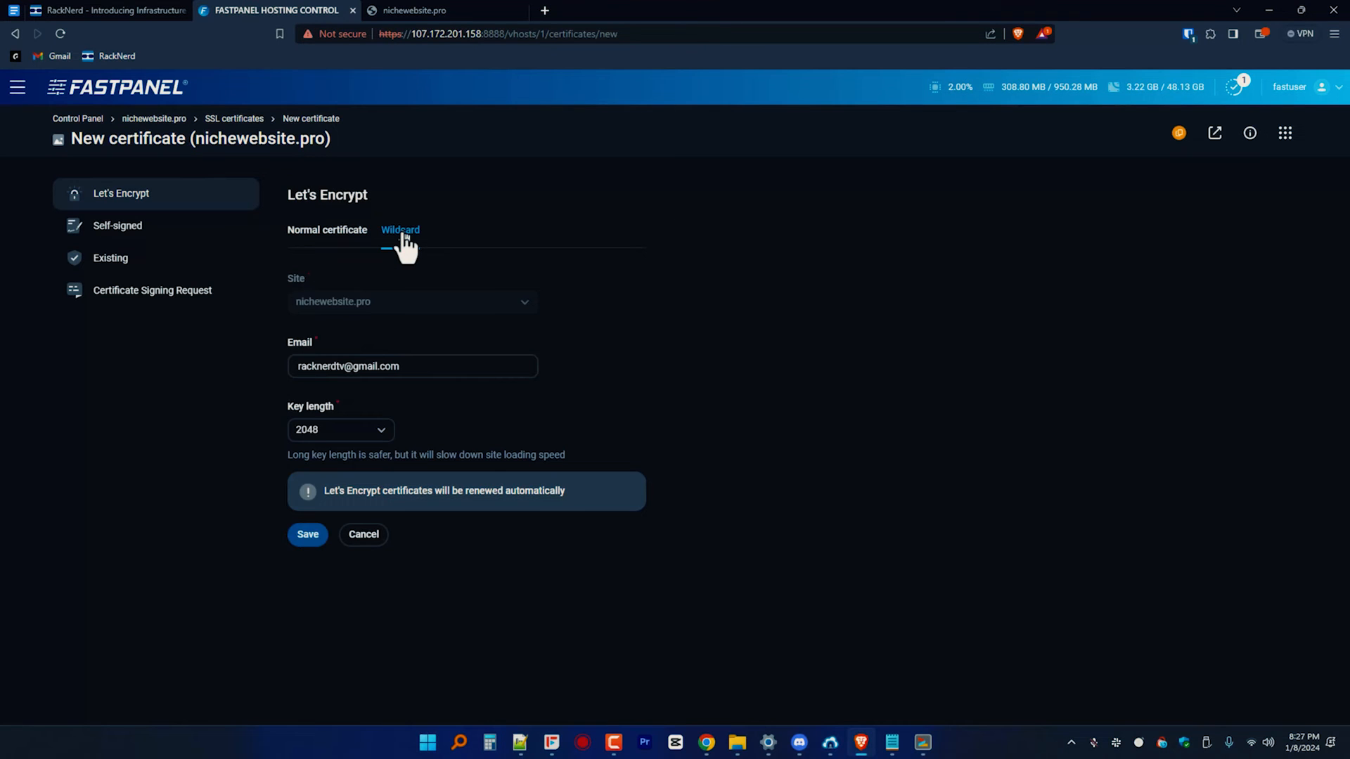
left_click(327, 230)
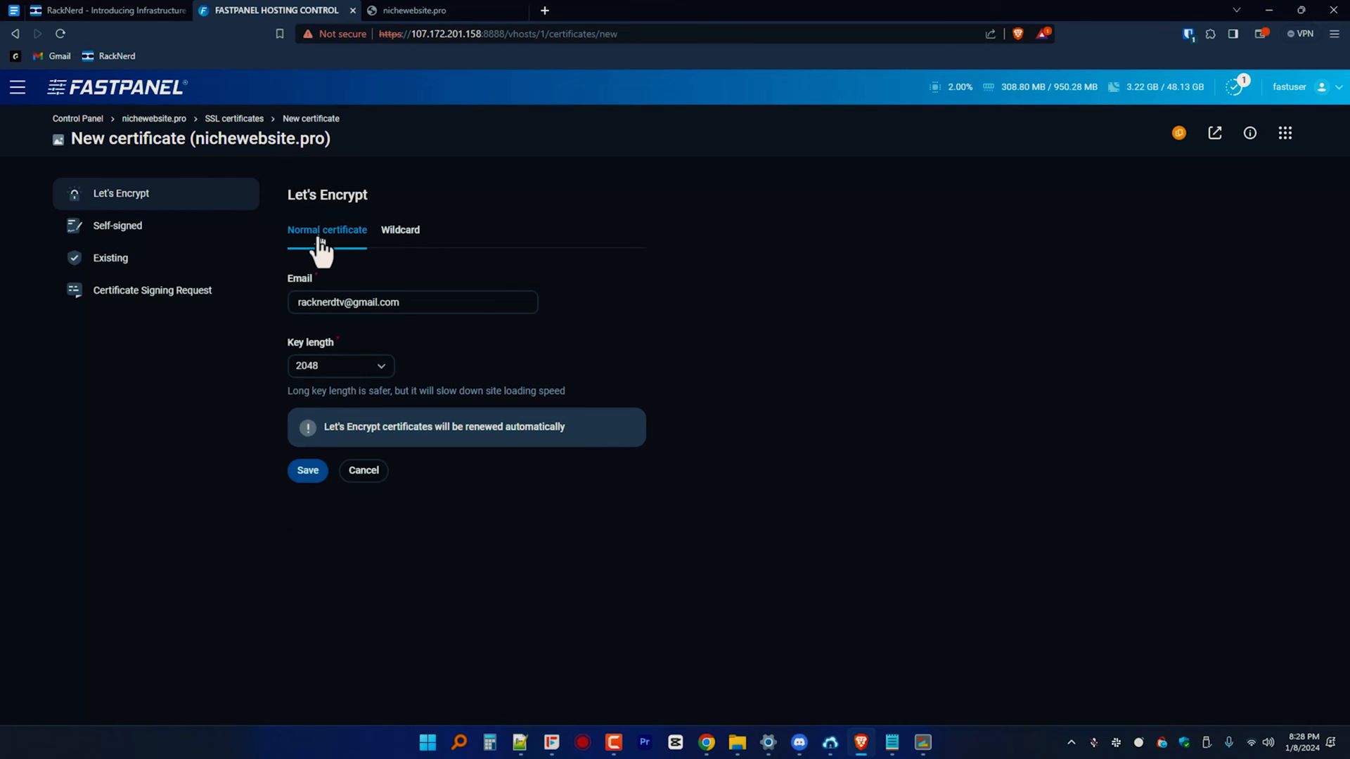
left_click(308, 469)
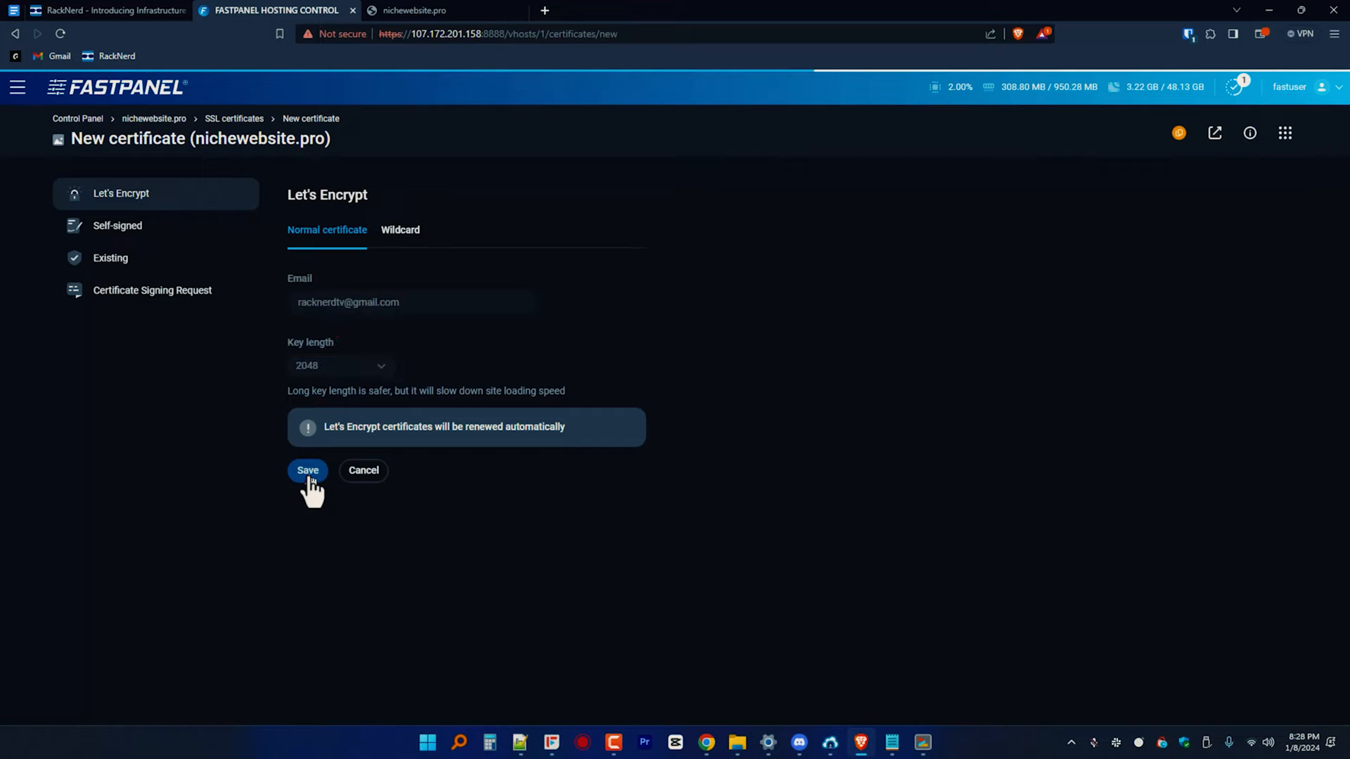
left_click(308, 470)
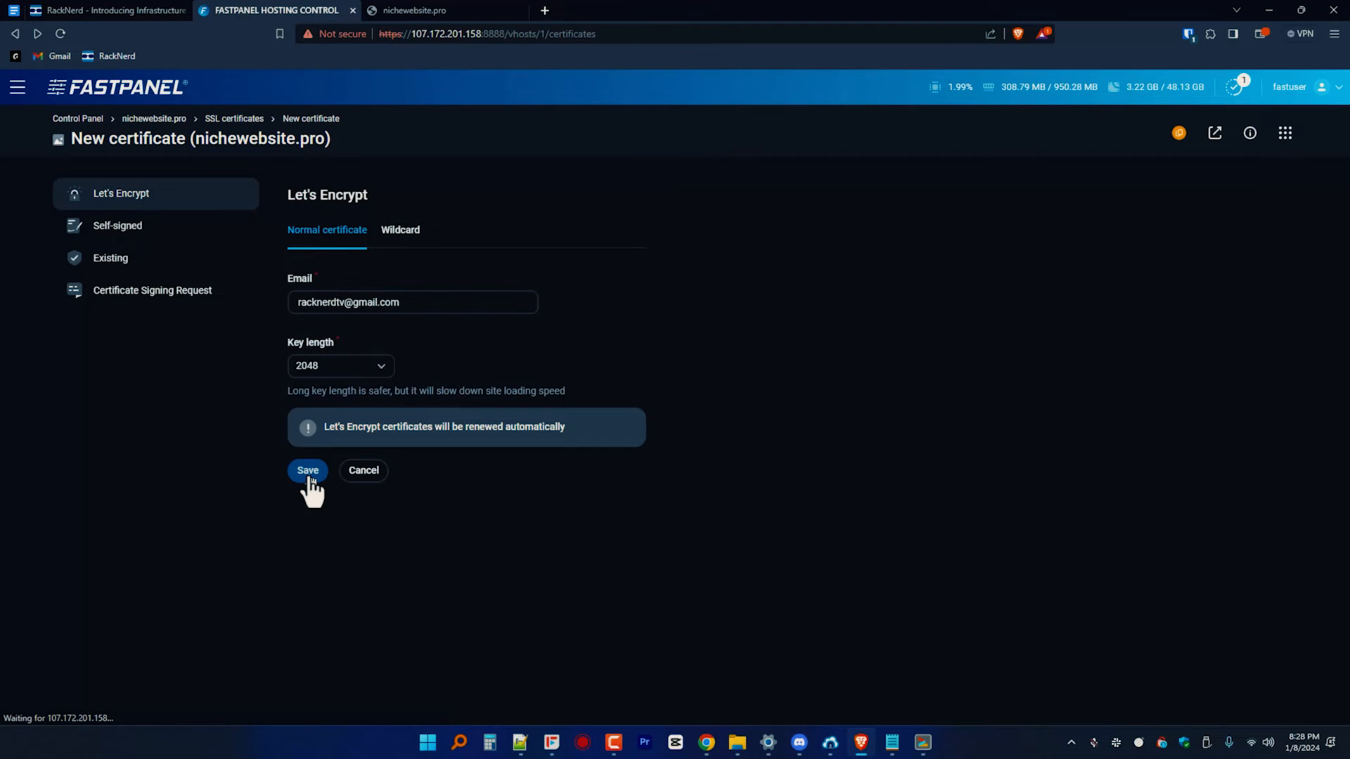
left_click(308, 469)
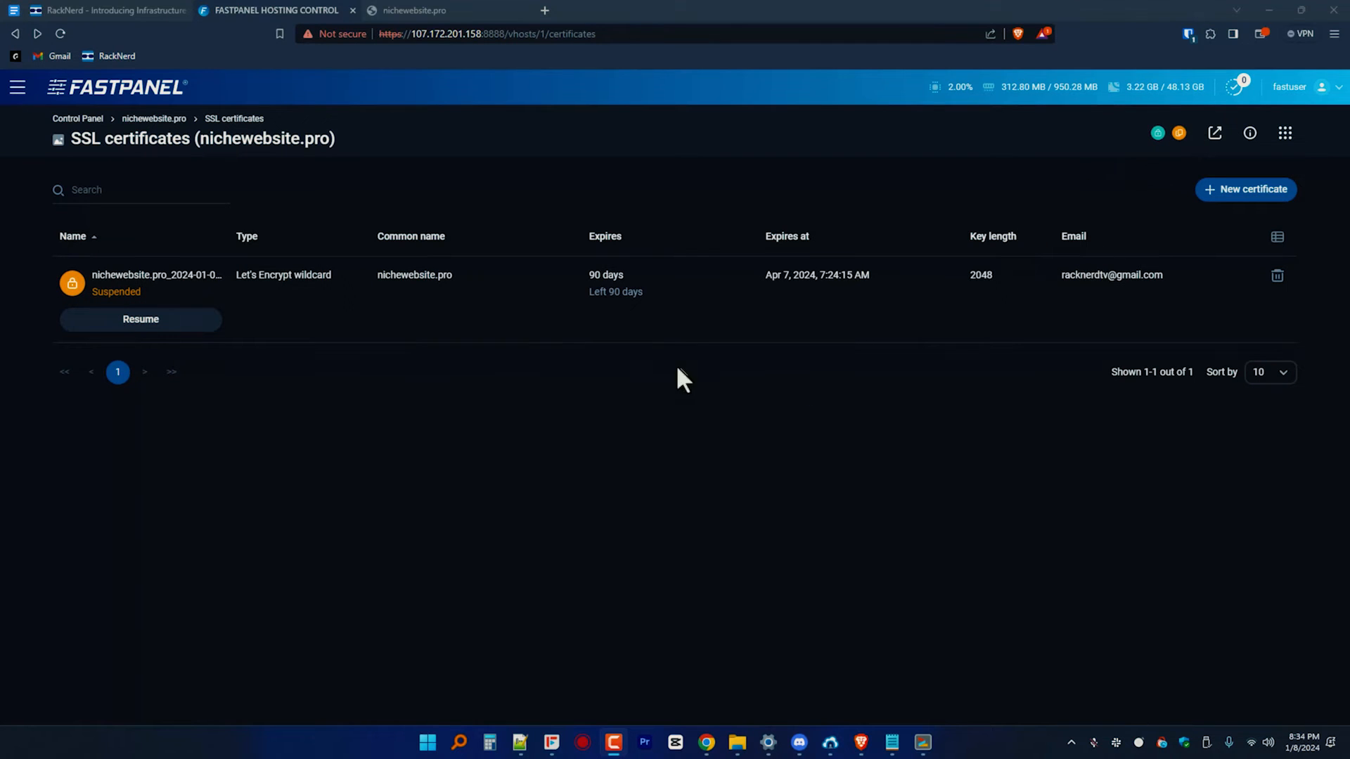
Load nichewebsite.pro in a private window, confirm its certificate issuer is Let's Encrypt, then close it.
left_click(1333, 34)
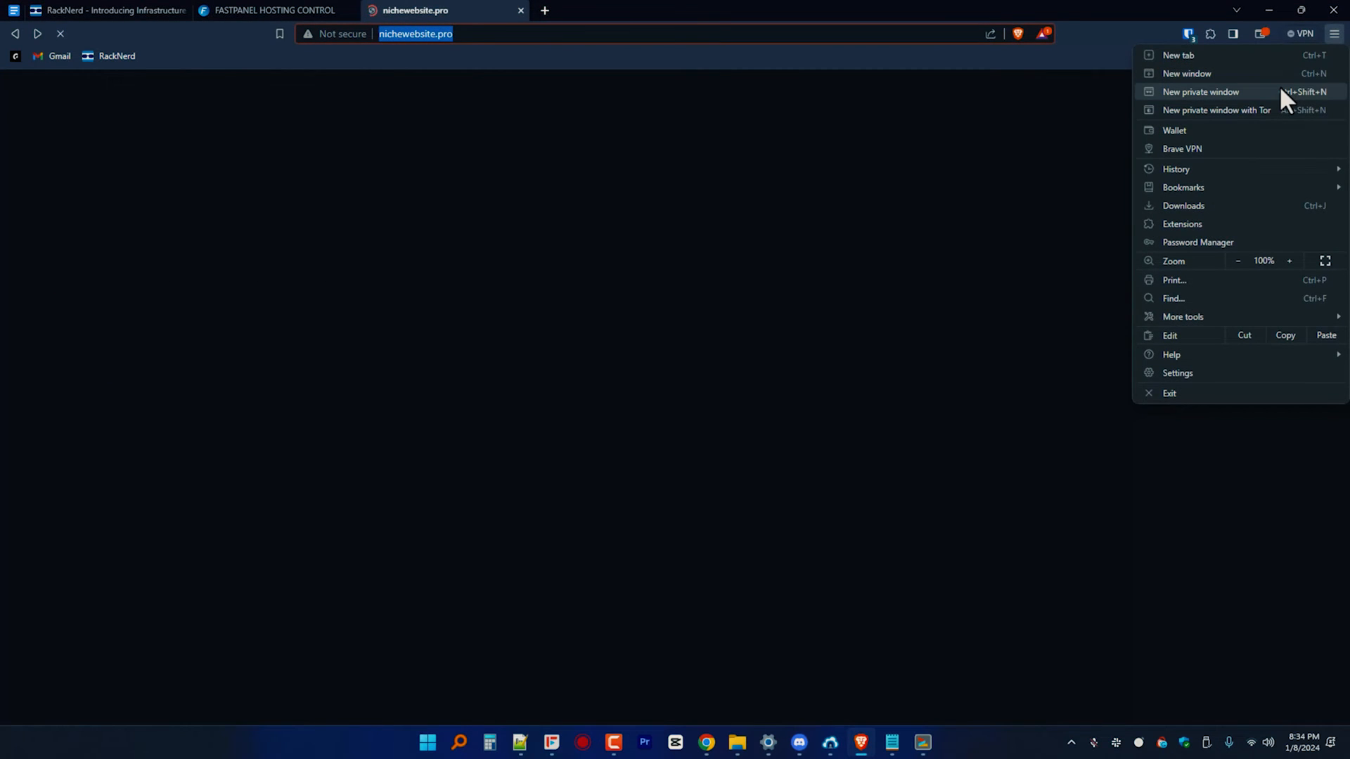
left_click(1199, 92)
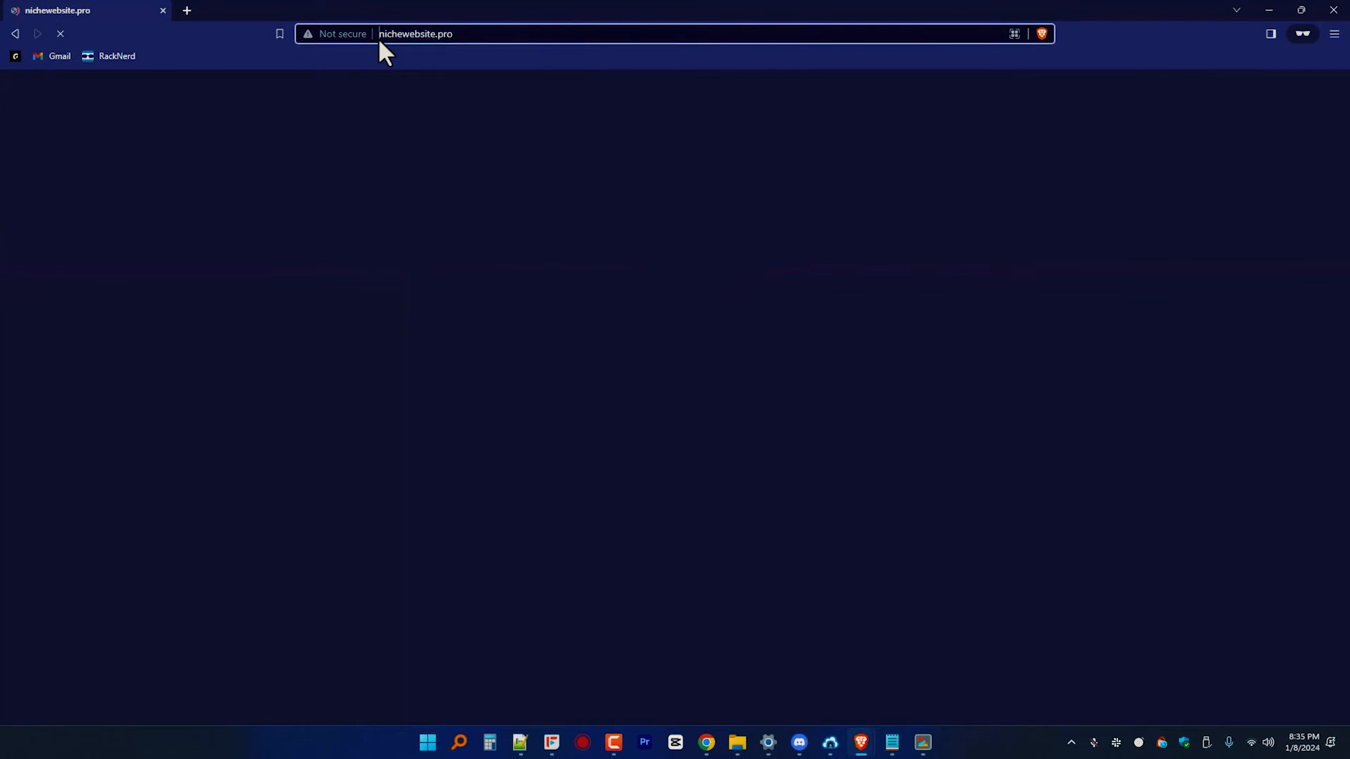
type("http")
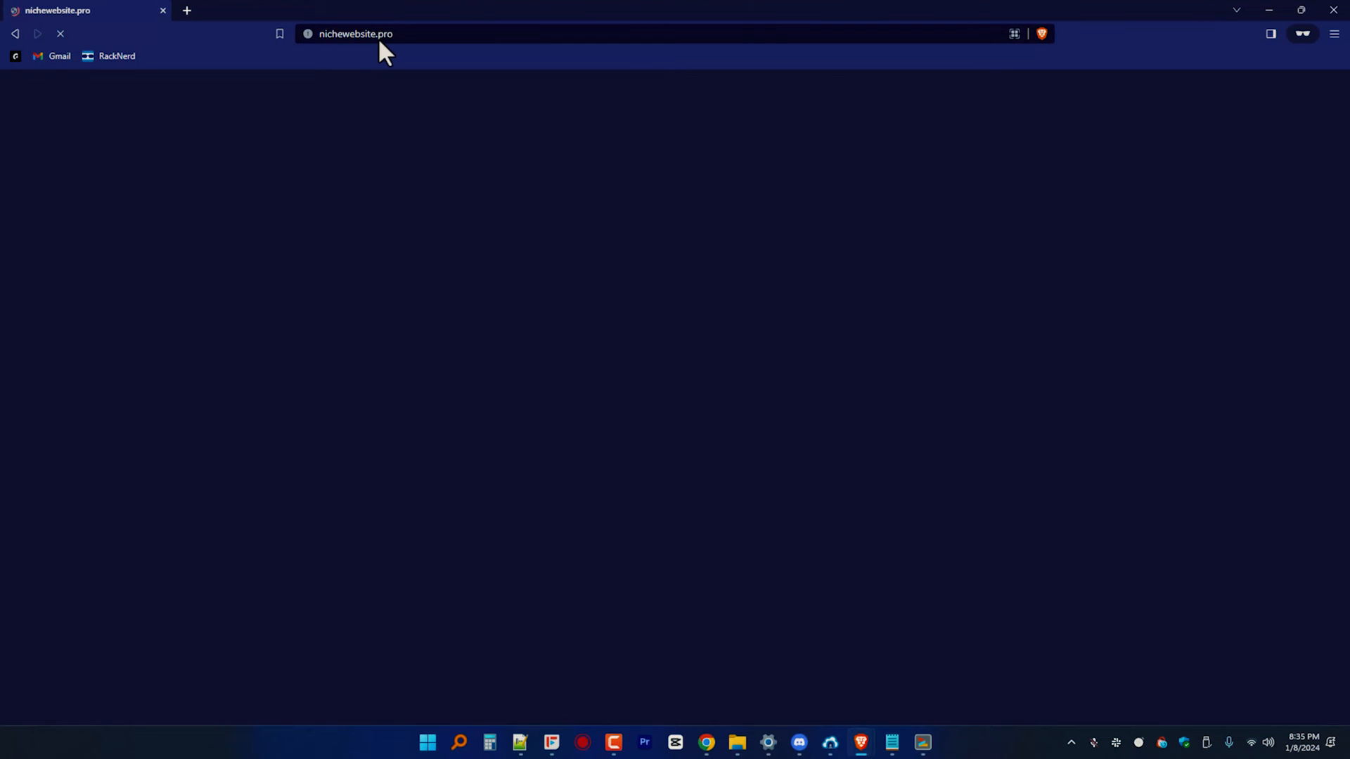
left_click(308, 34)
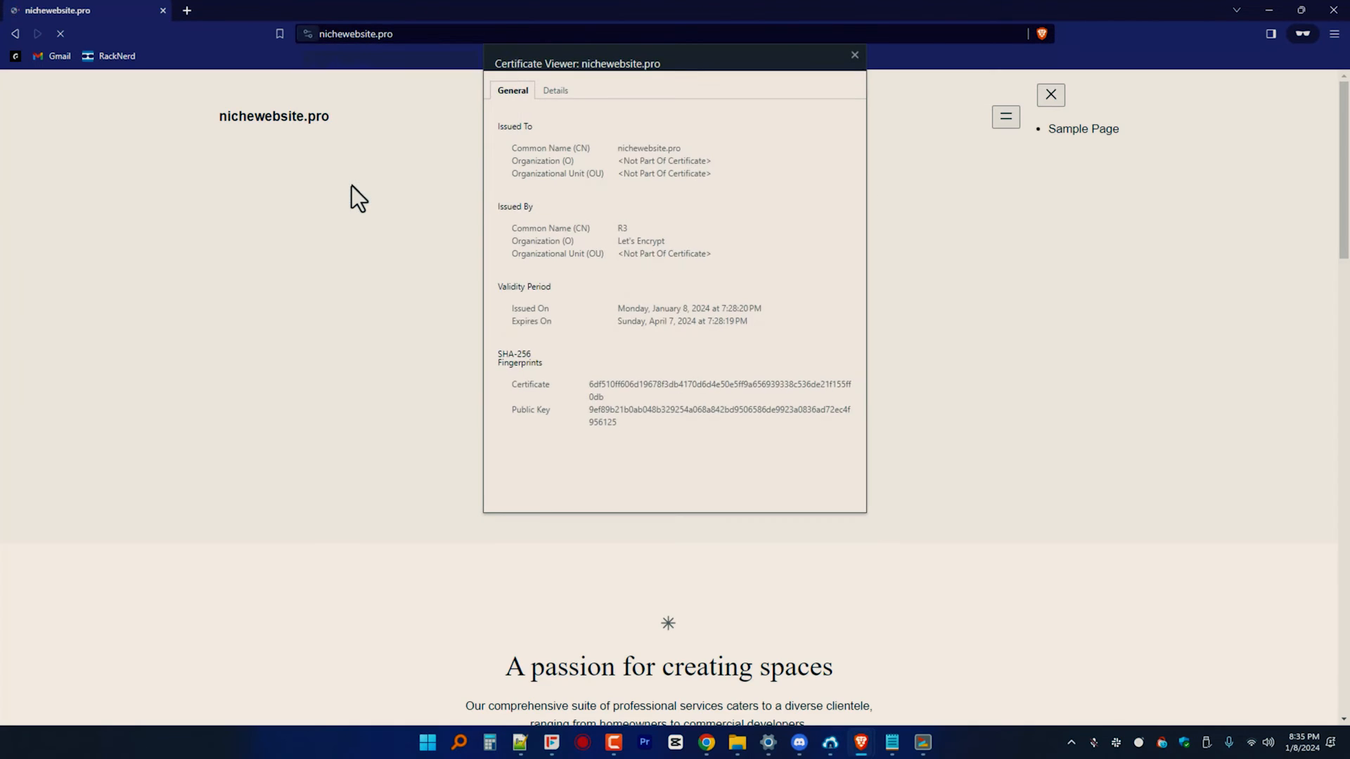
double_click(640, 240)
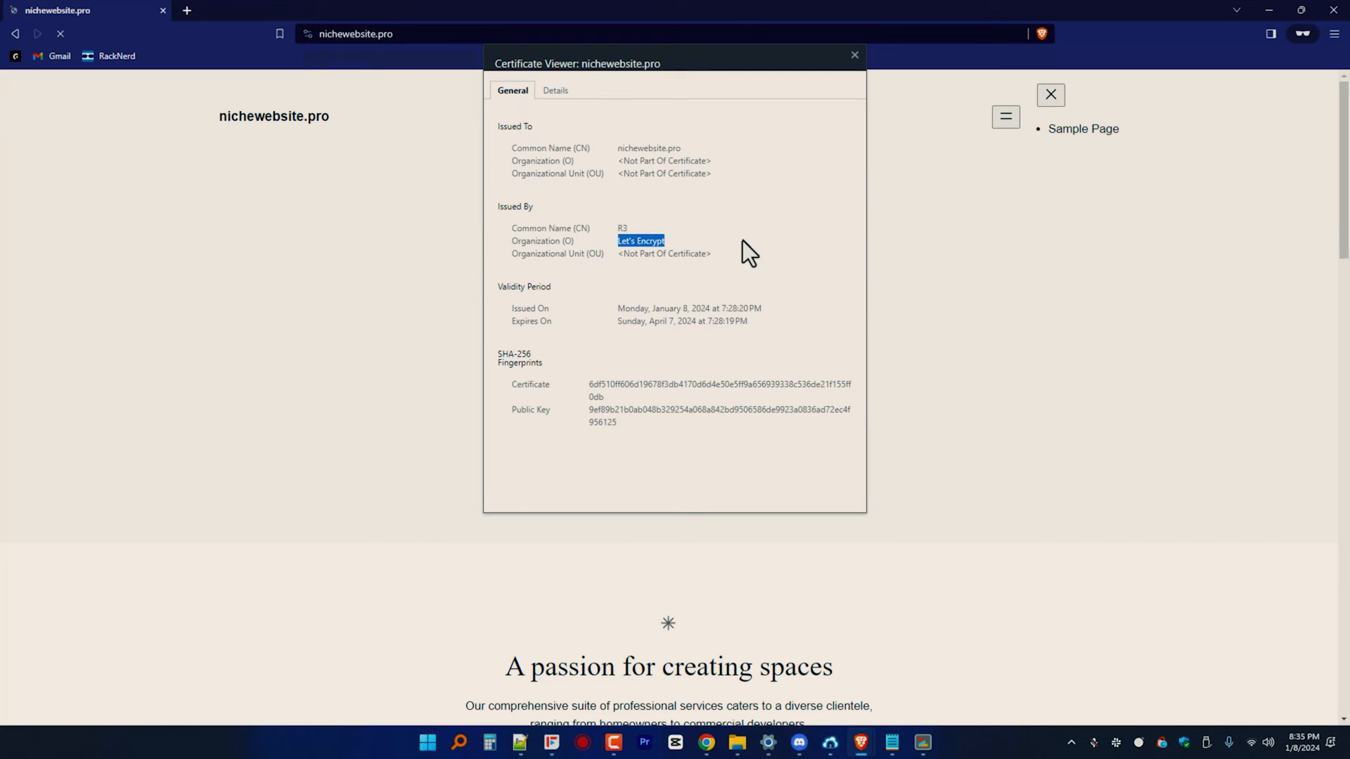
left_click(853, 55)
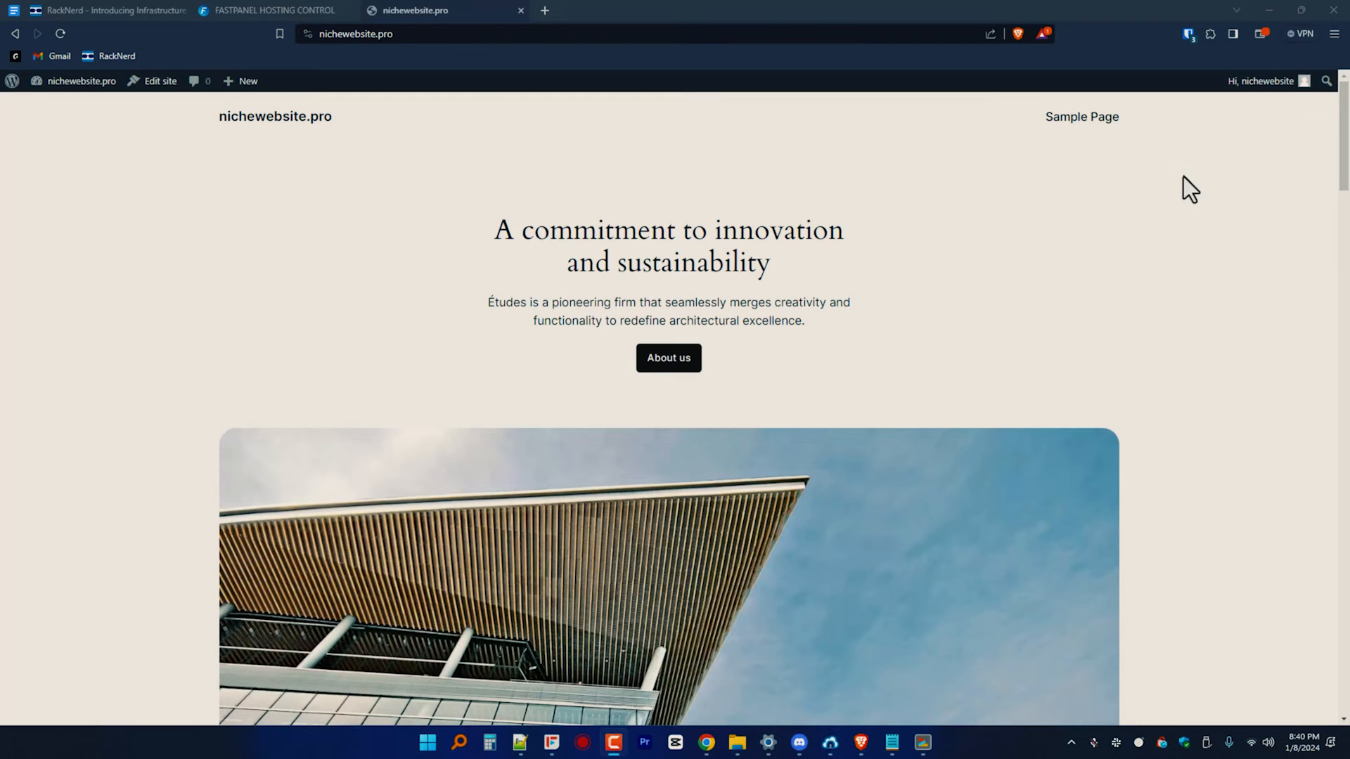
Save nichewebsite.pro's HTTPS settings with Redirecting to HTTPS enabled, getting an nginx certificate error.
left_click(274, 10)
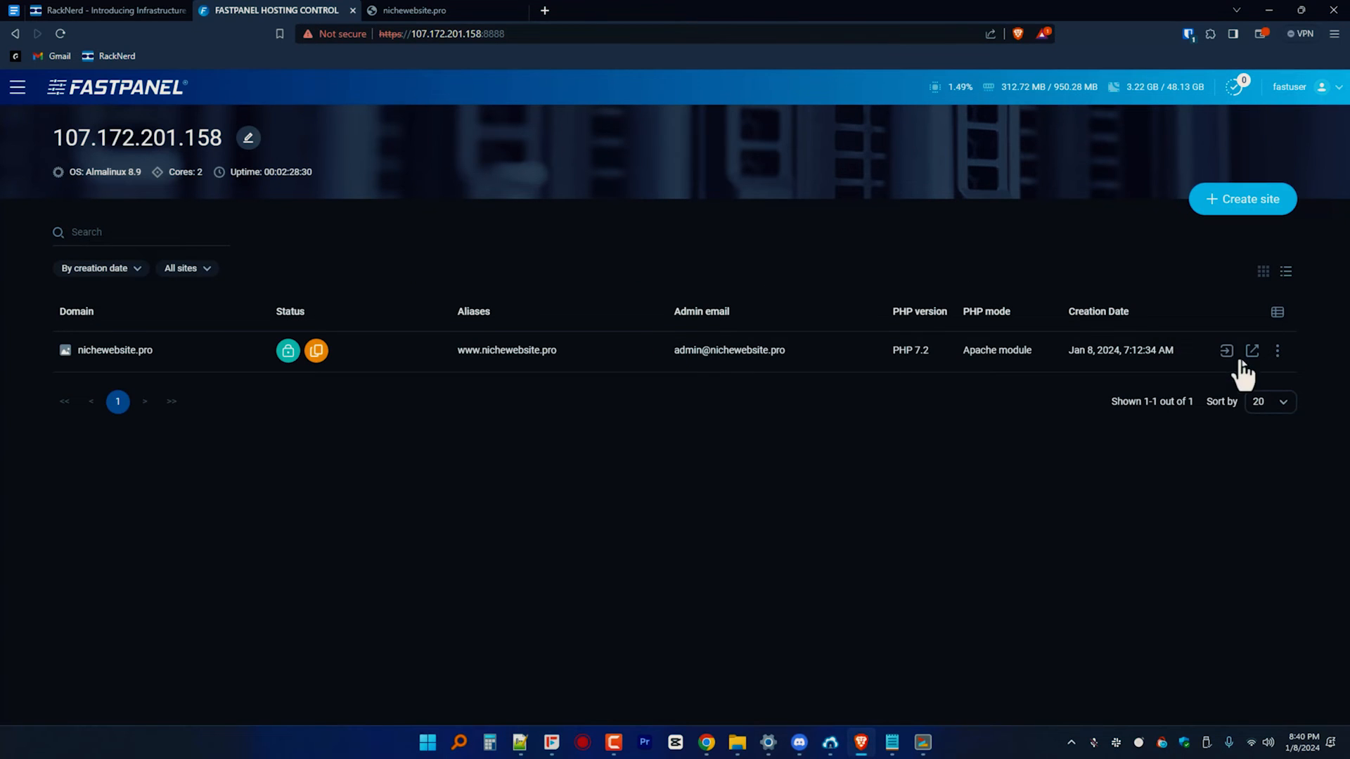
left_click(1227, 350)
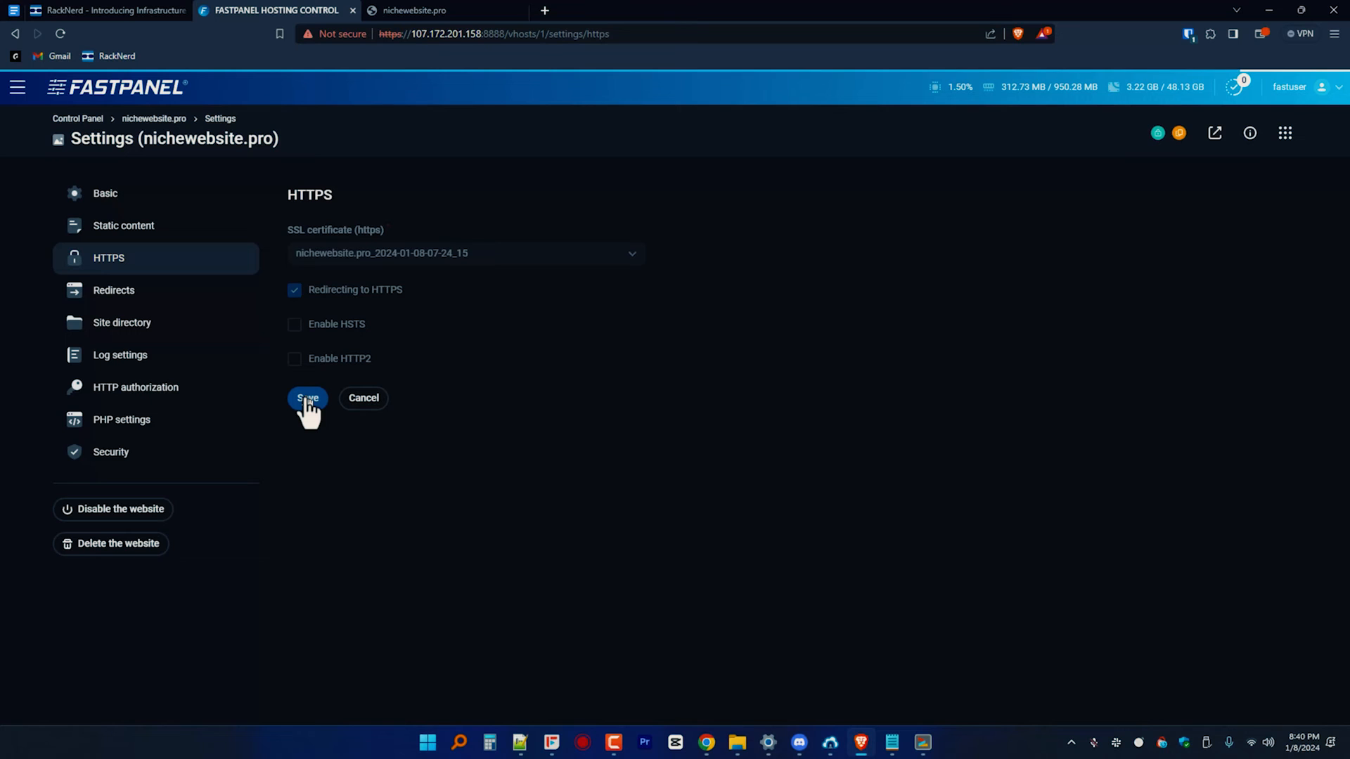
left_click(307, 398)
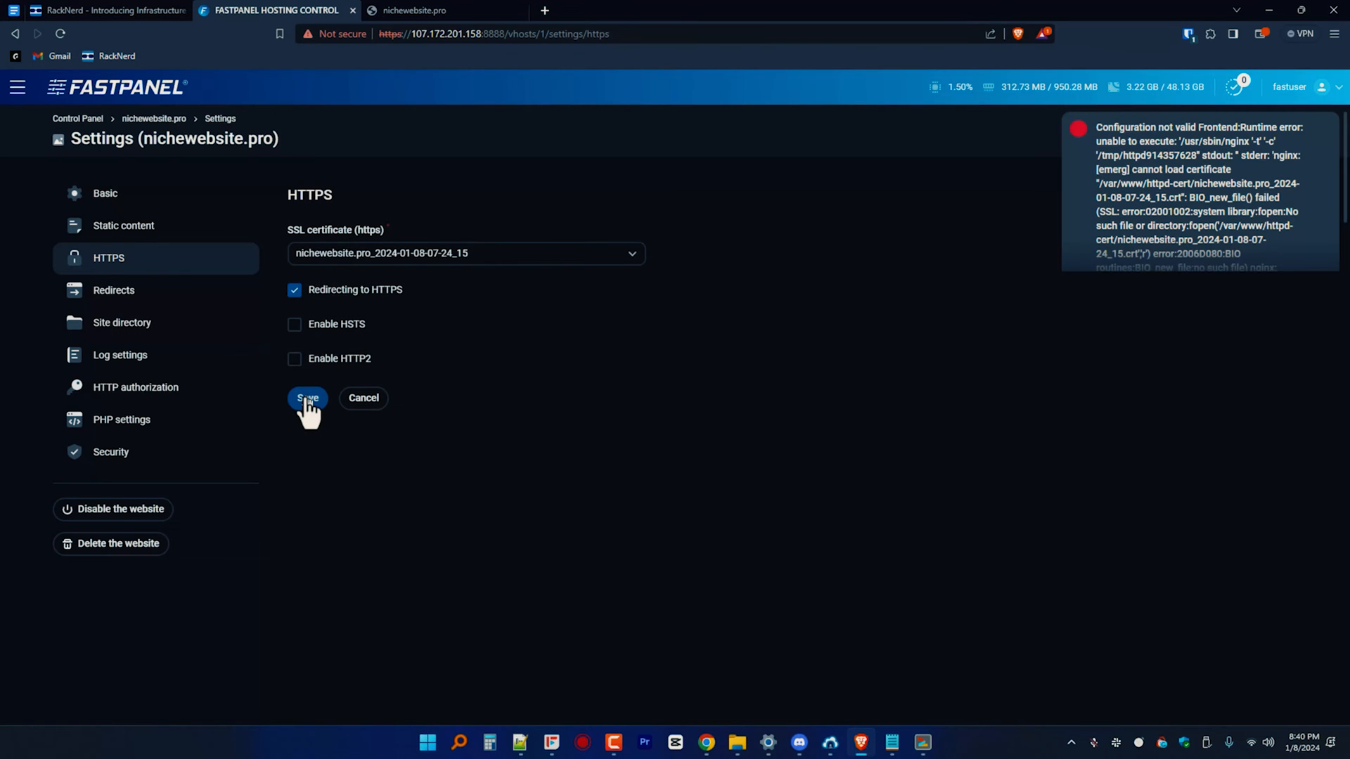
mouse_move(344, 422)
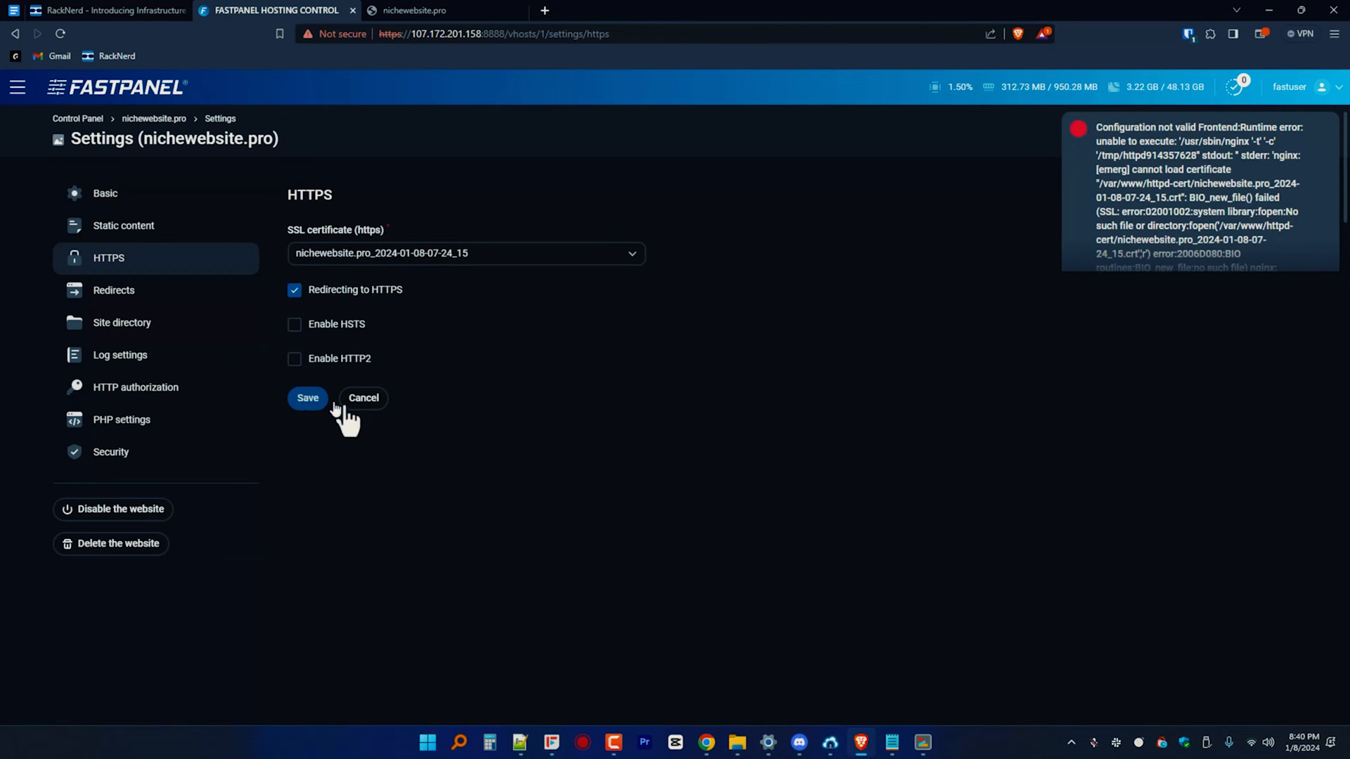